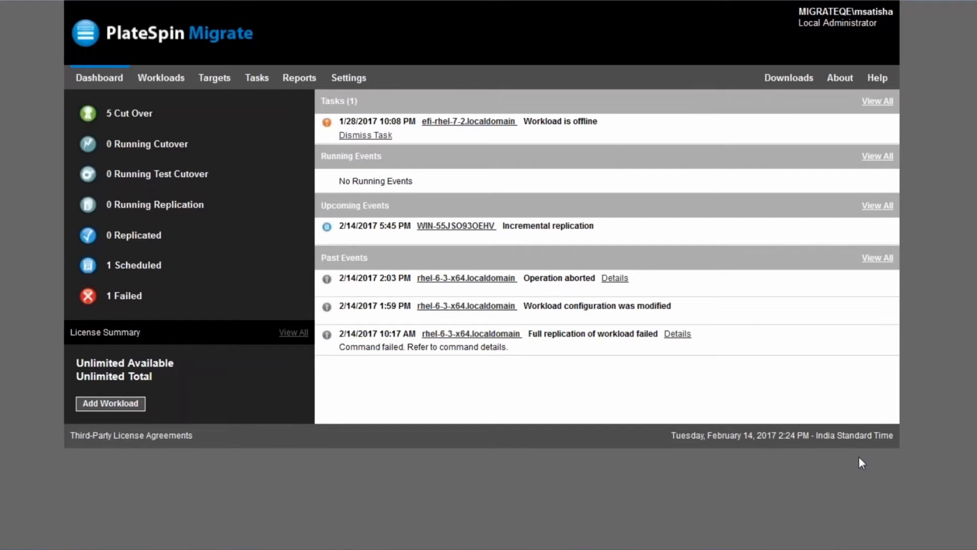
mouse_move(965, 168)
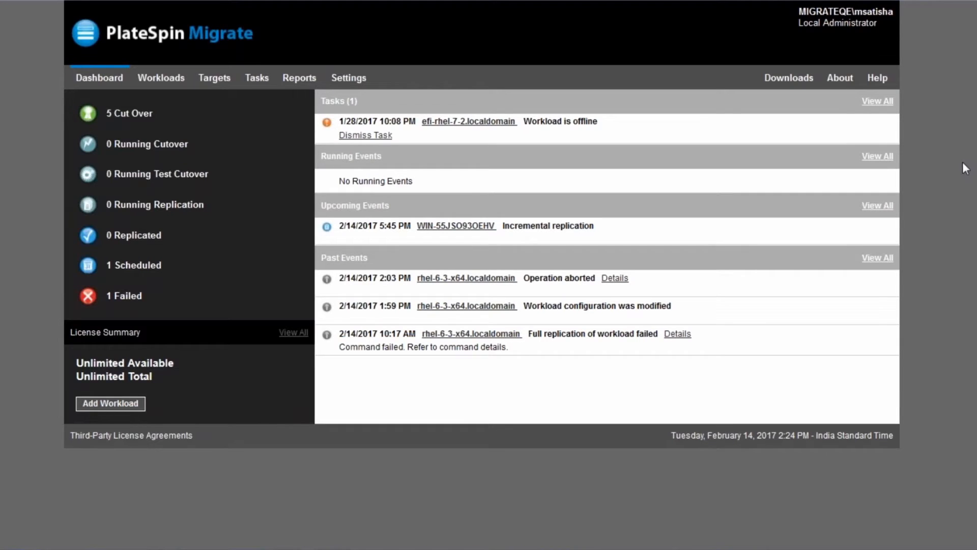
mouse_move(972, 109)
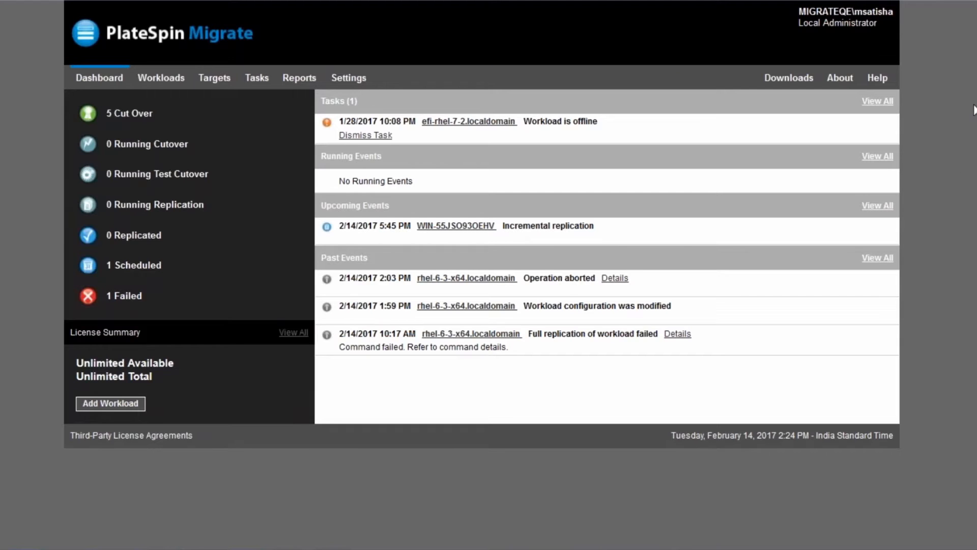
mouse_move(955, 109)
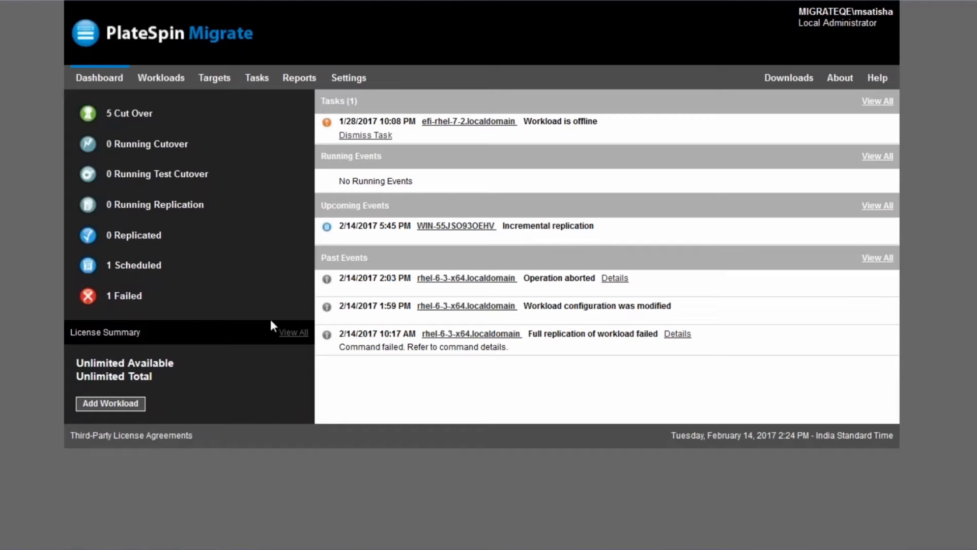
mouse_move(243, 412)
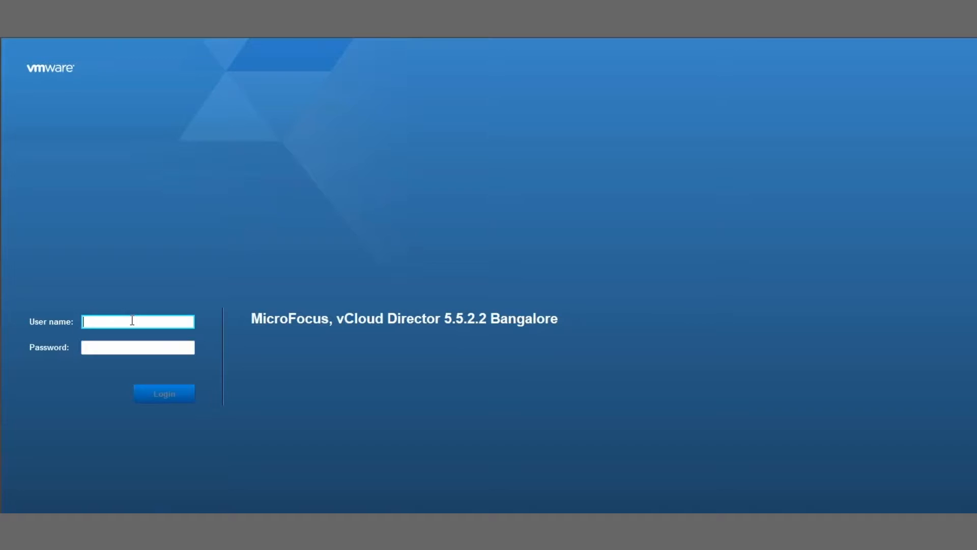
Log in to the Wallmart organization as administrator and view its empty catalog list
left_click(137, 321)
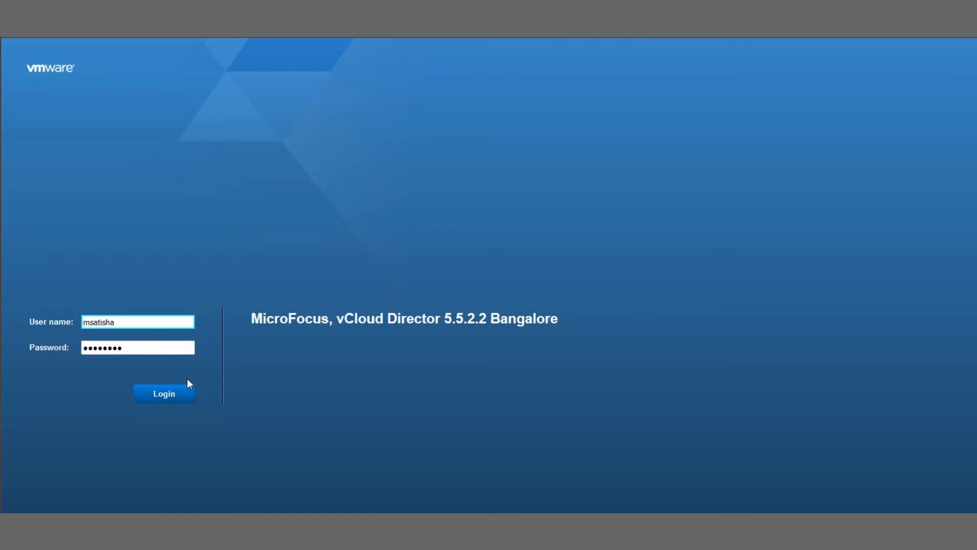
left_click(164, 393)
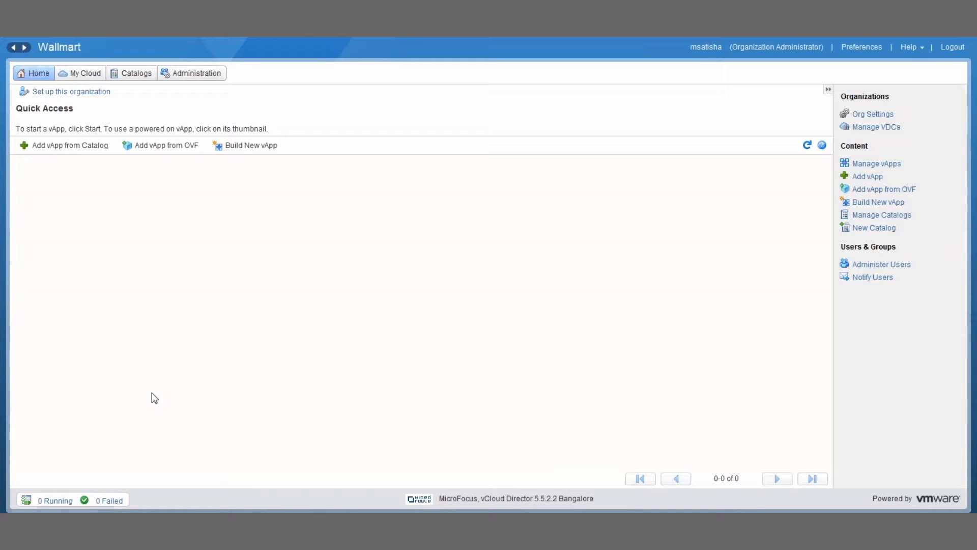
mouse_move(136, 72)
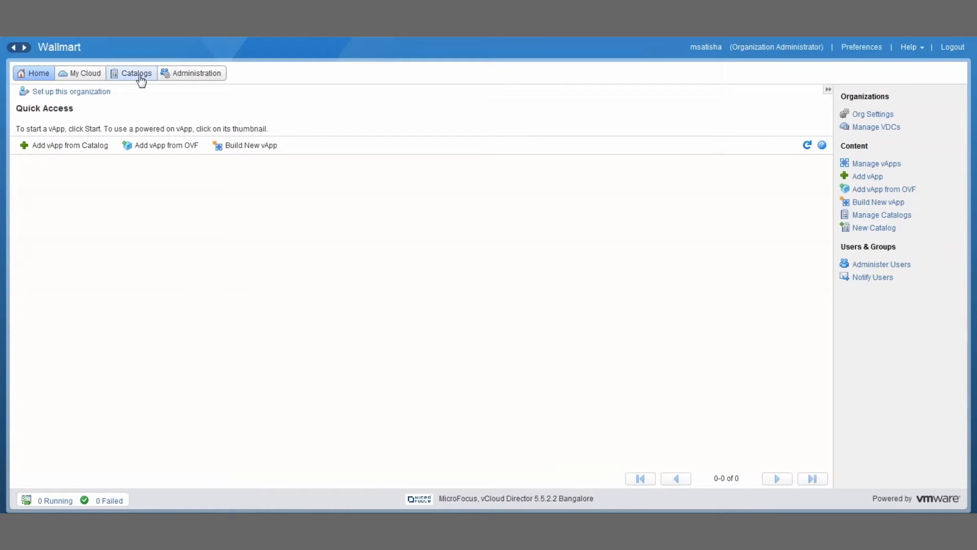
left_click(136, 73)
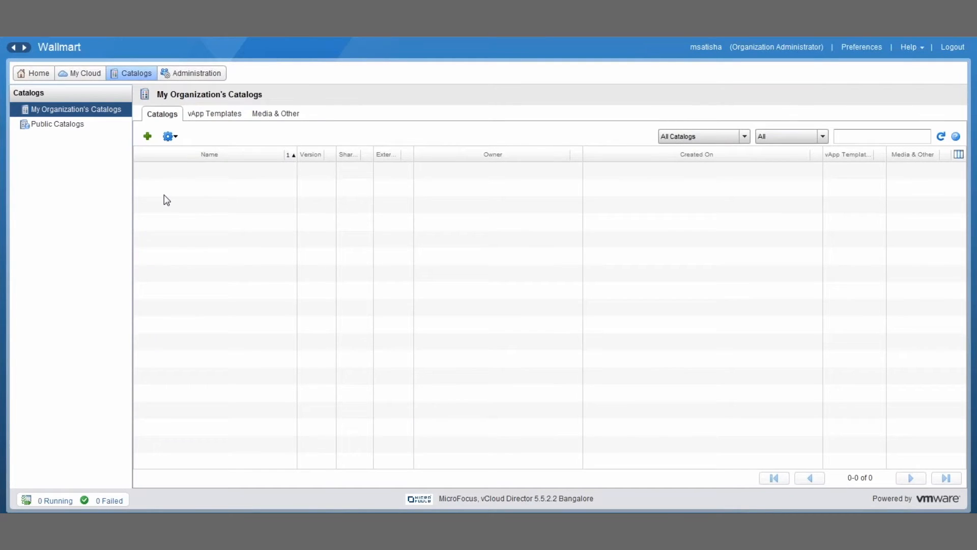
Start a new catalog named 'PS PRE Image' described as '12.2 replication image'
left_click(147, 135)
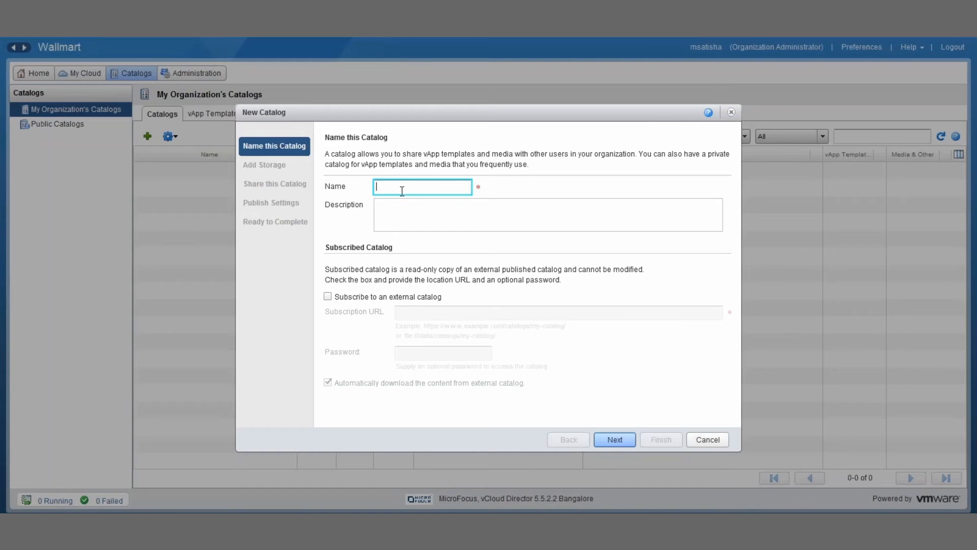
type("PS PRE")
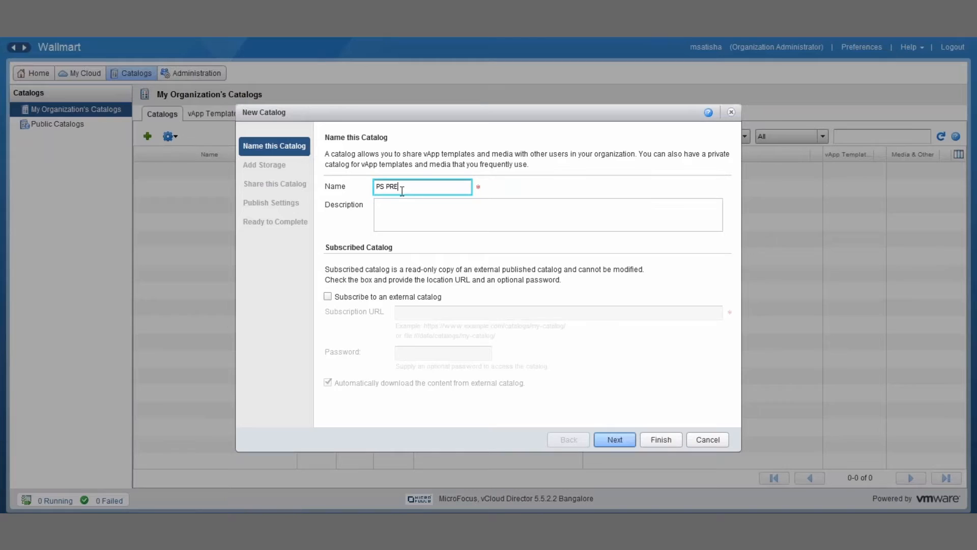
type("Image")
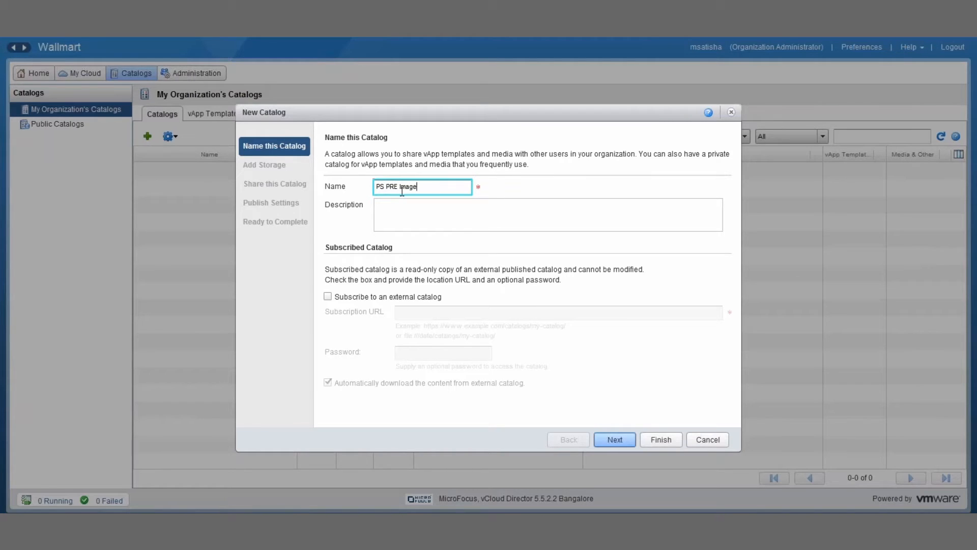
left_click(547, 215)
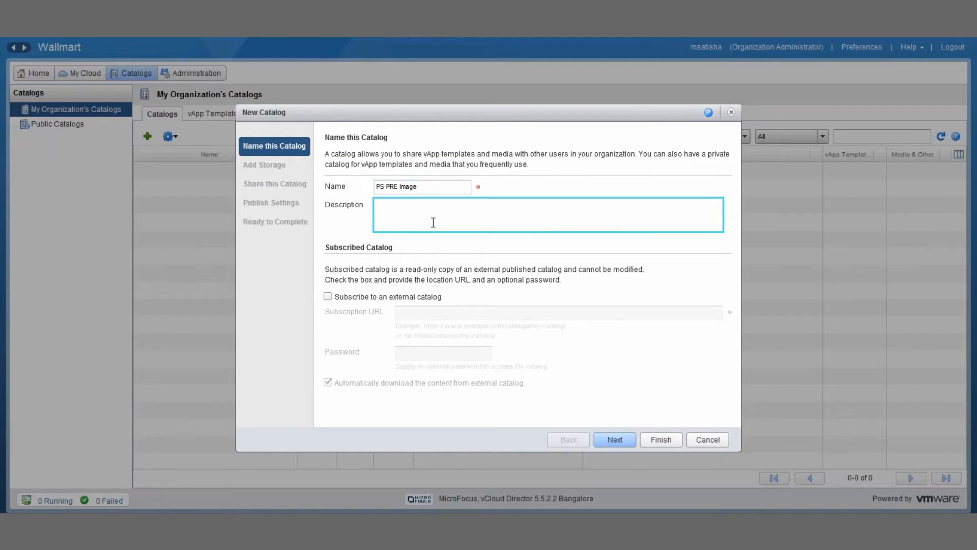
type("12.2 replication ima")
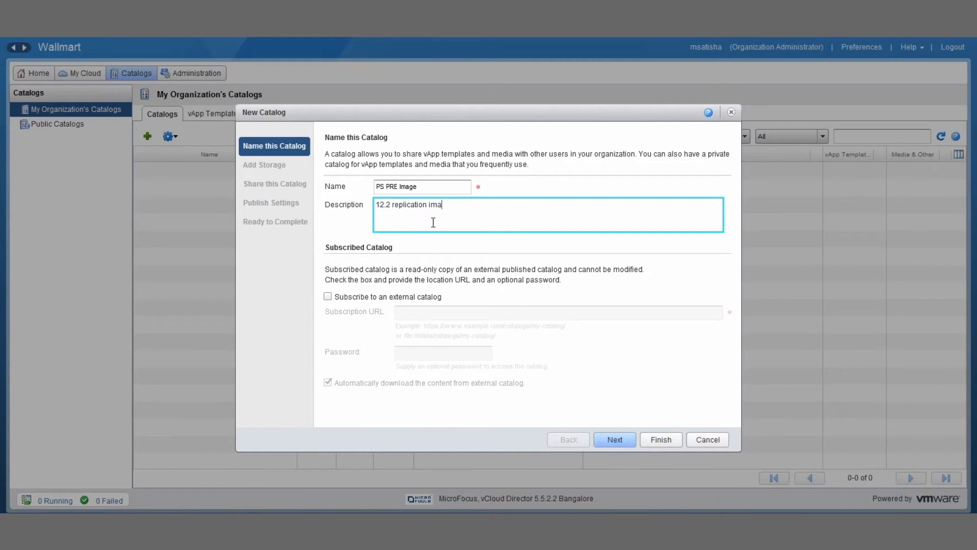
type("ge")
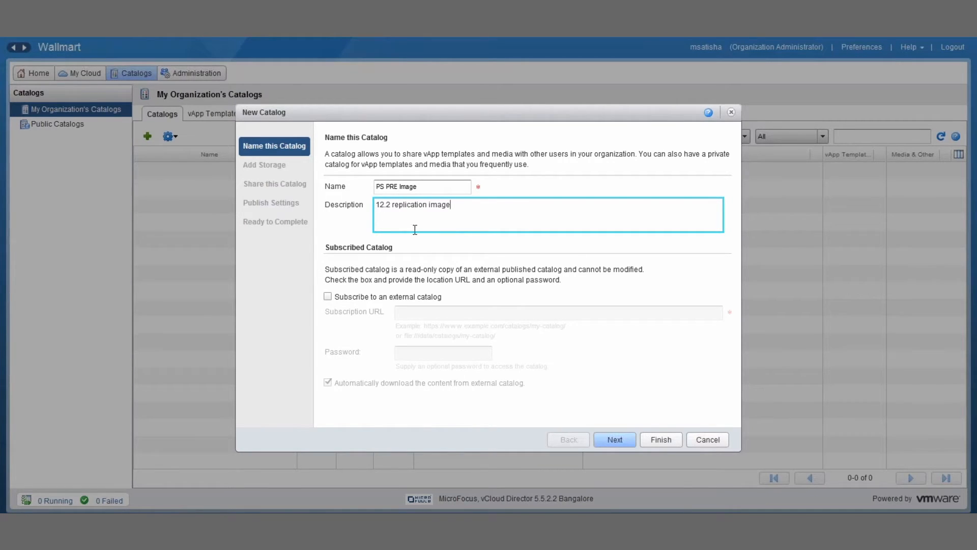
Keep any storage, leave sharing and publishing off, and finish creating the catalog
left_click(615, 440)
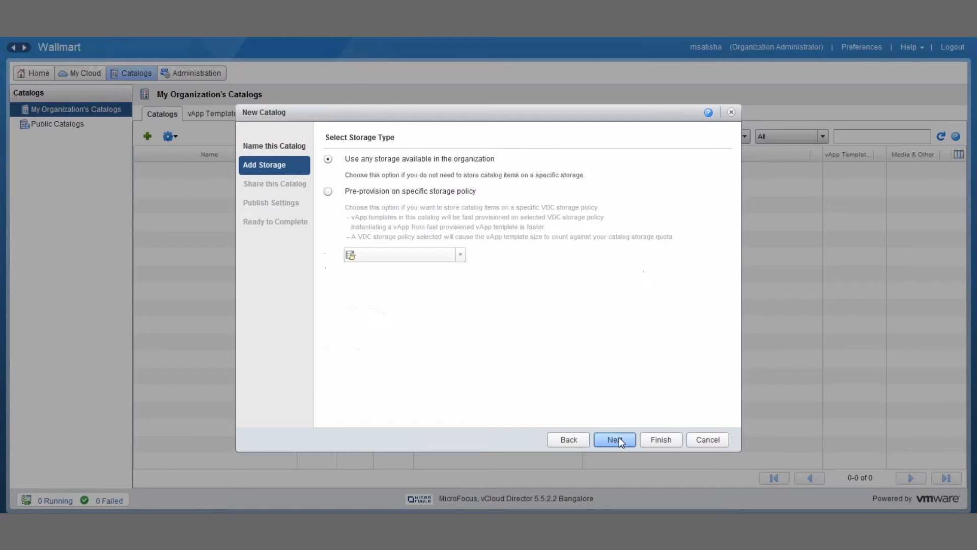
mouse_move(438, 207)
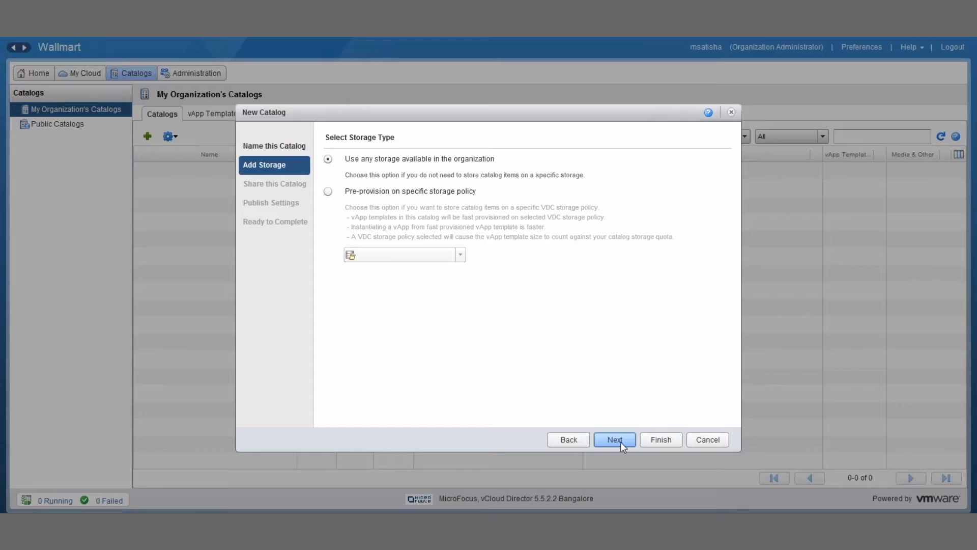
left_click(614, 439)
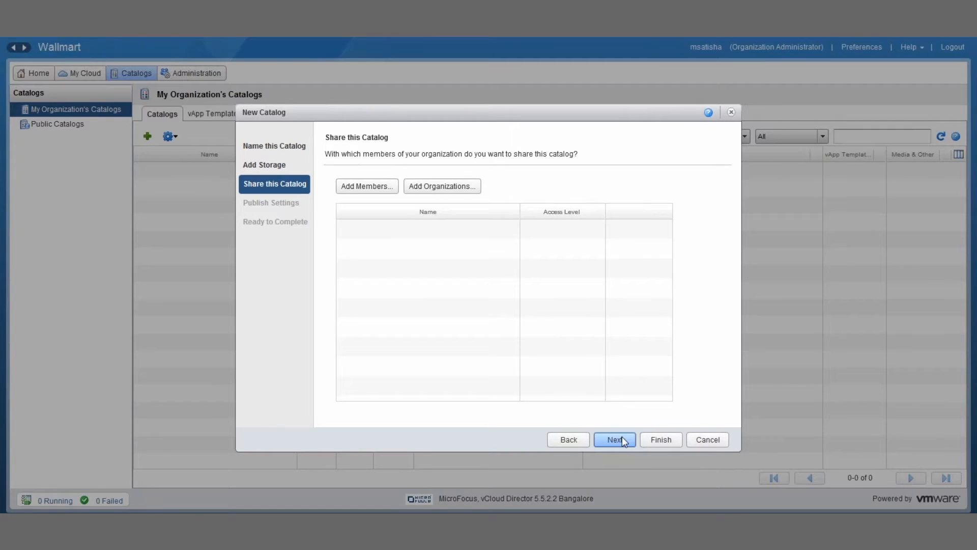
left_click(614, 439)
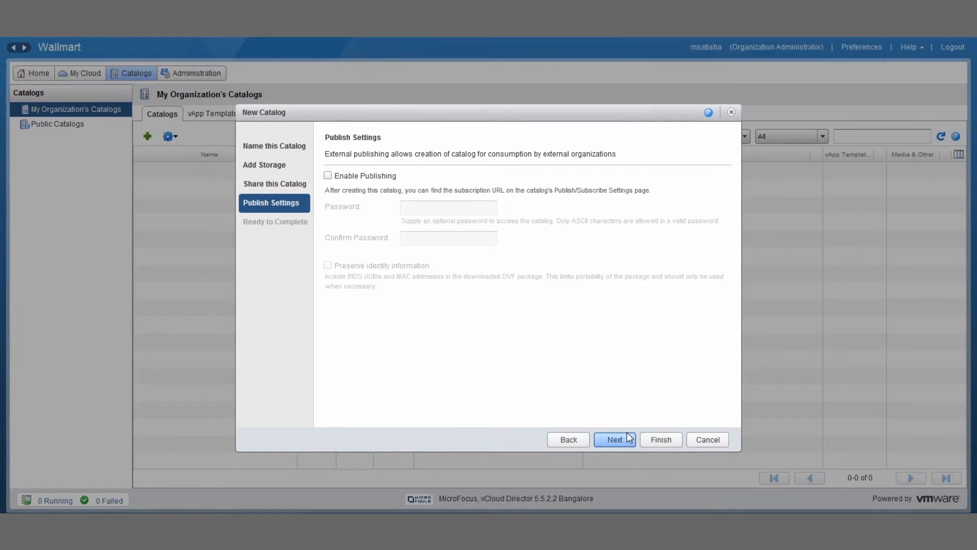
left_click(614, 439)
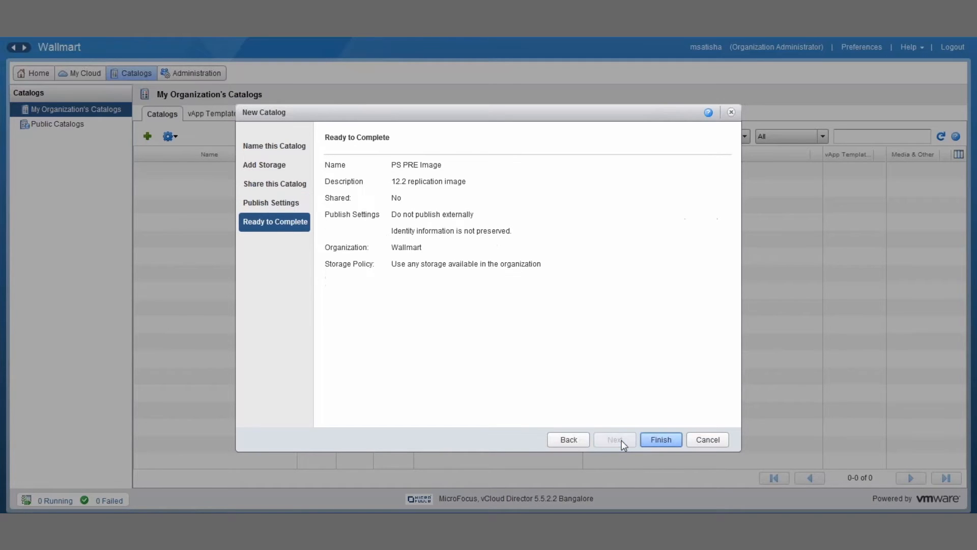
left_click(660, 440)
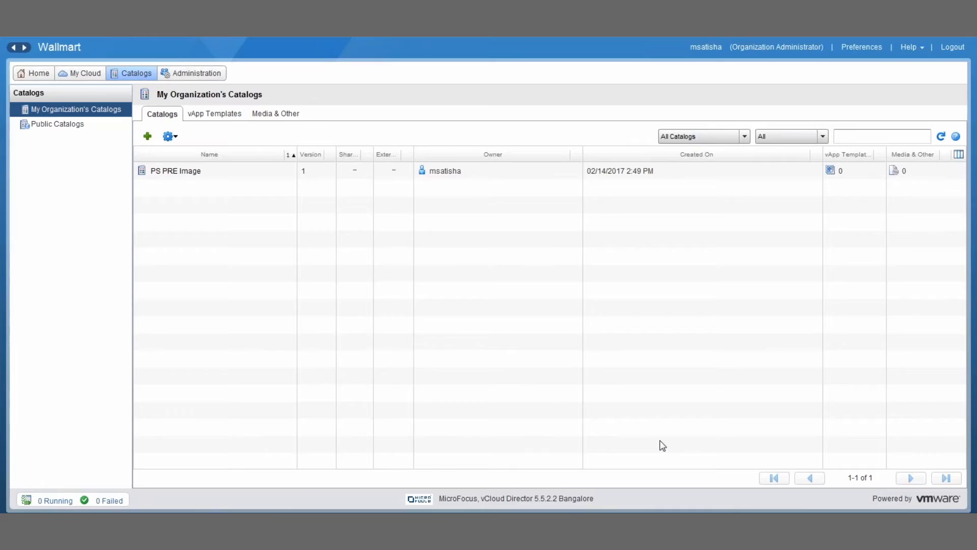
mouse_move(161, 189)
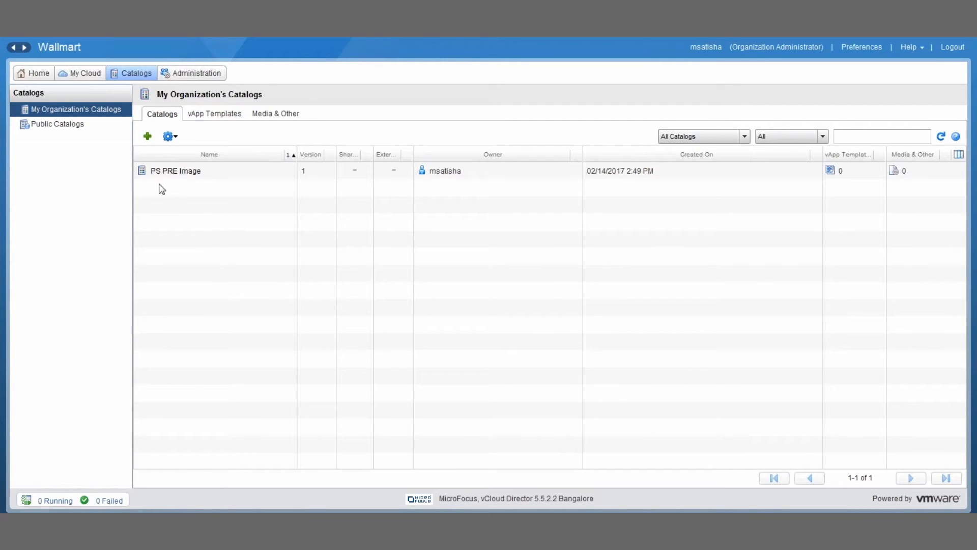
mouse_move(198, 191)
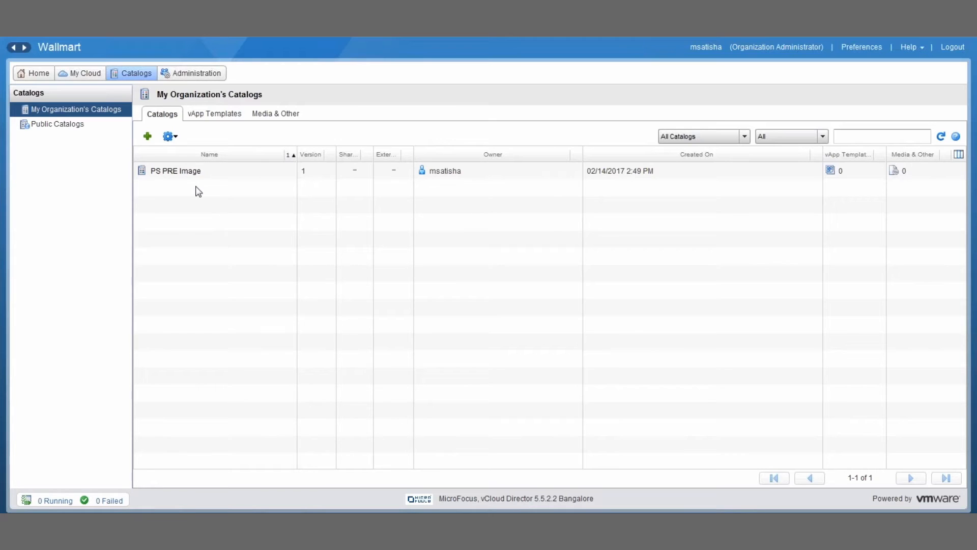
mouse_move(189, 182)
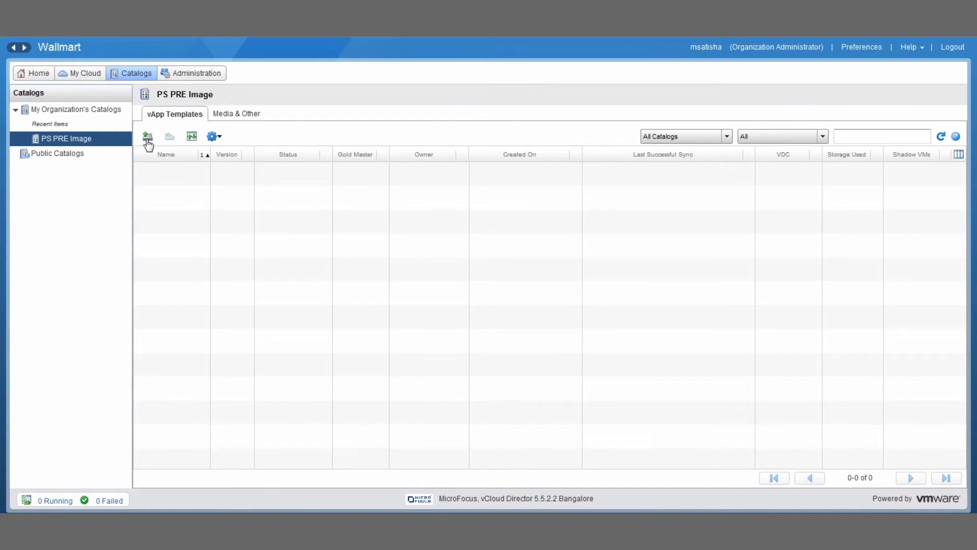
Pick the OVF package from F:\12.2-GA\PlateSpin Replication Environment as the local template source
left_click(148, 136)
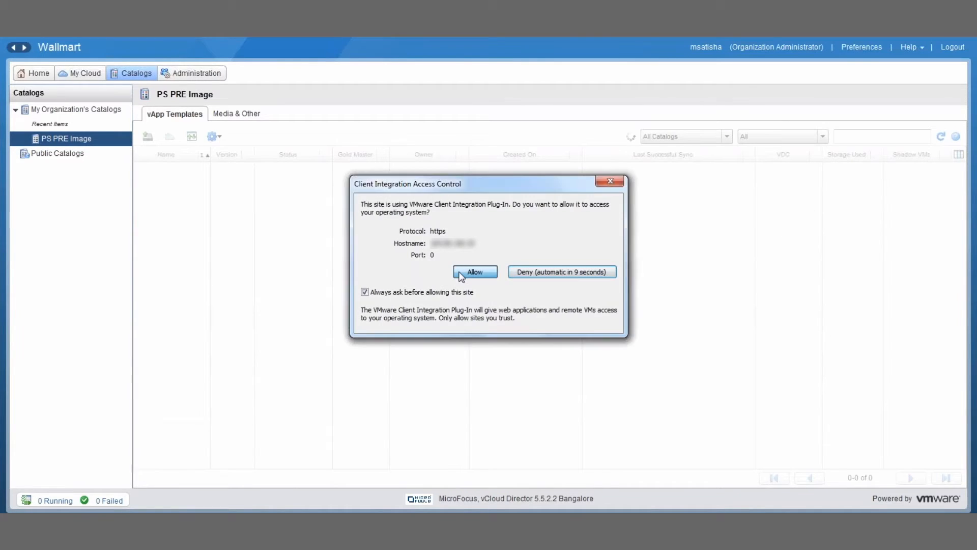
left_click(474, 272)
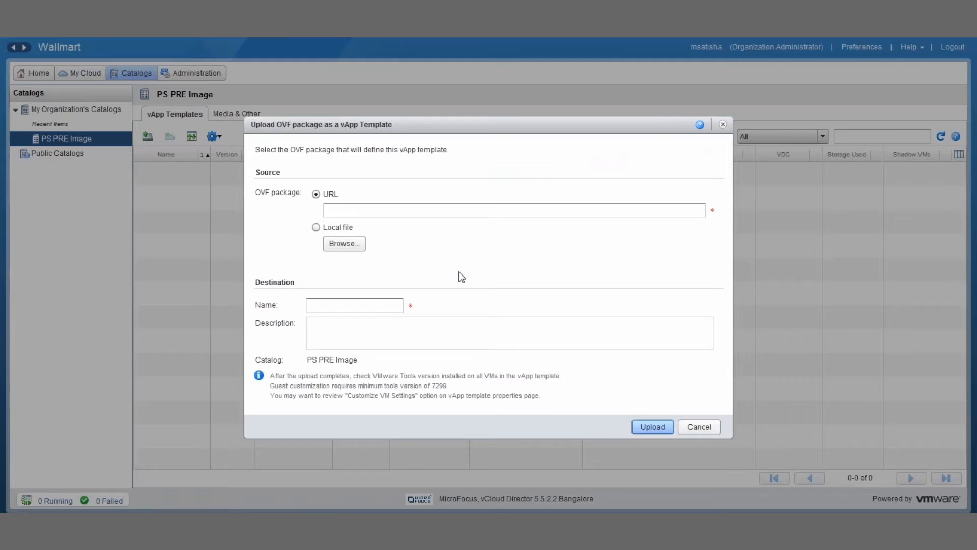
mouse_move(440, 277)
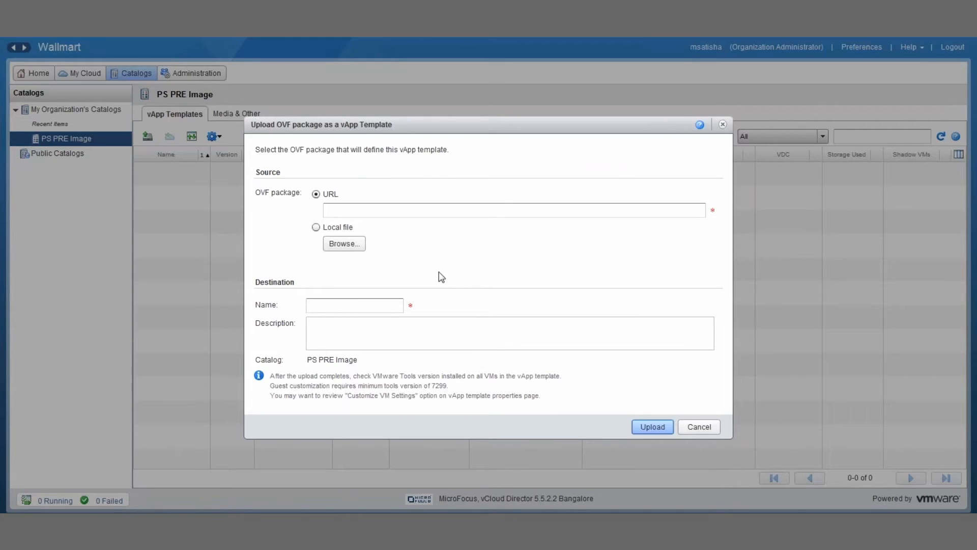
left_click(316, 227)
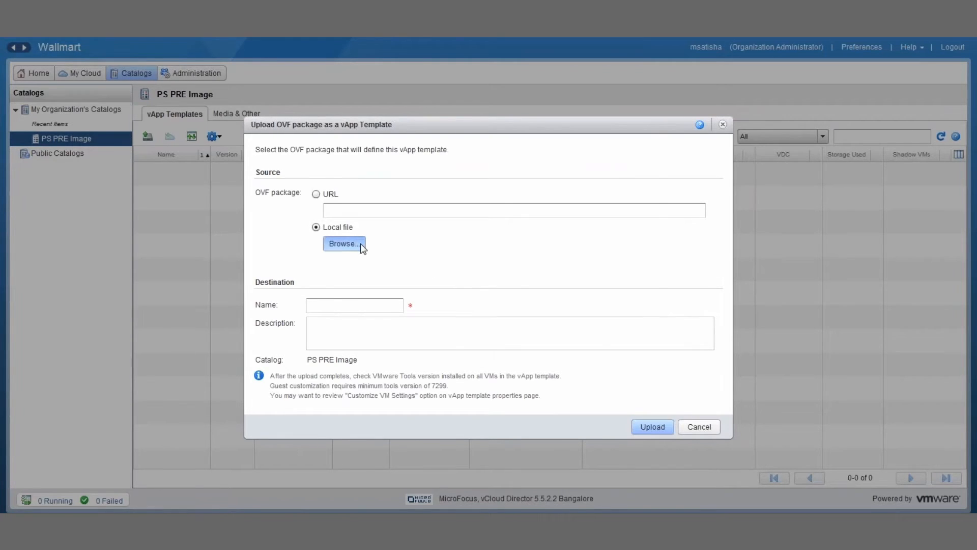
left_click(344, 244)
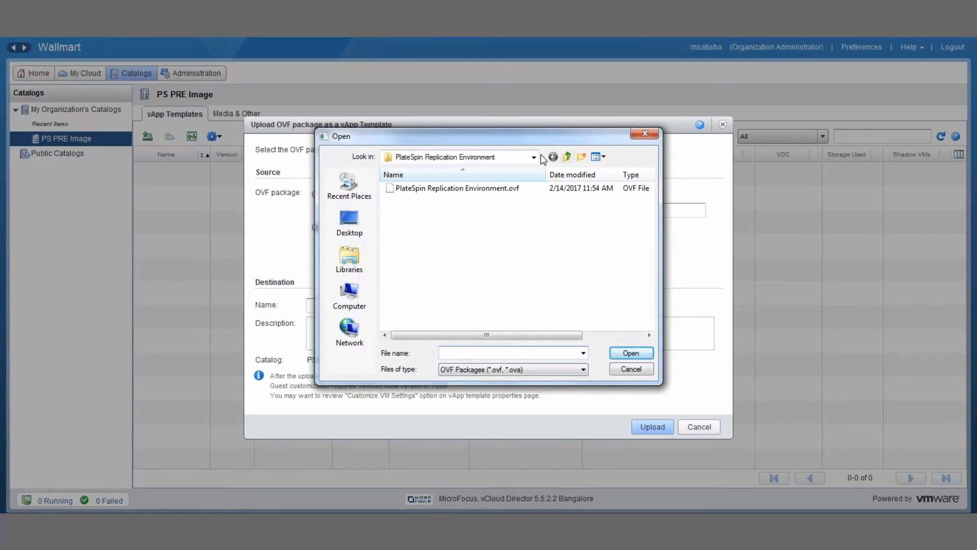
left_click(533, 156)
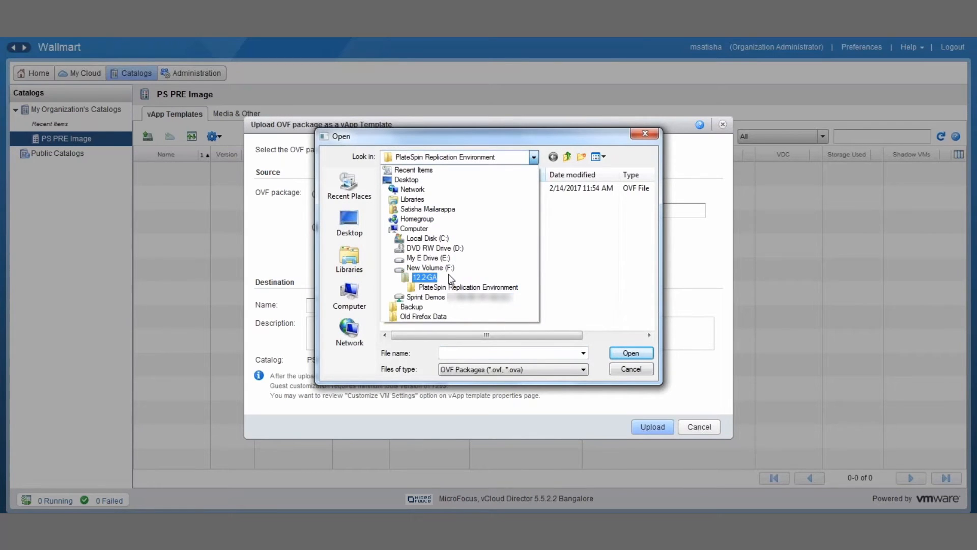
mouse_move(437, 286)
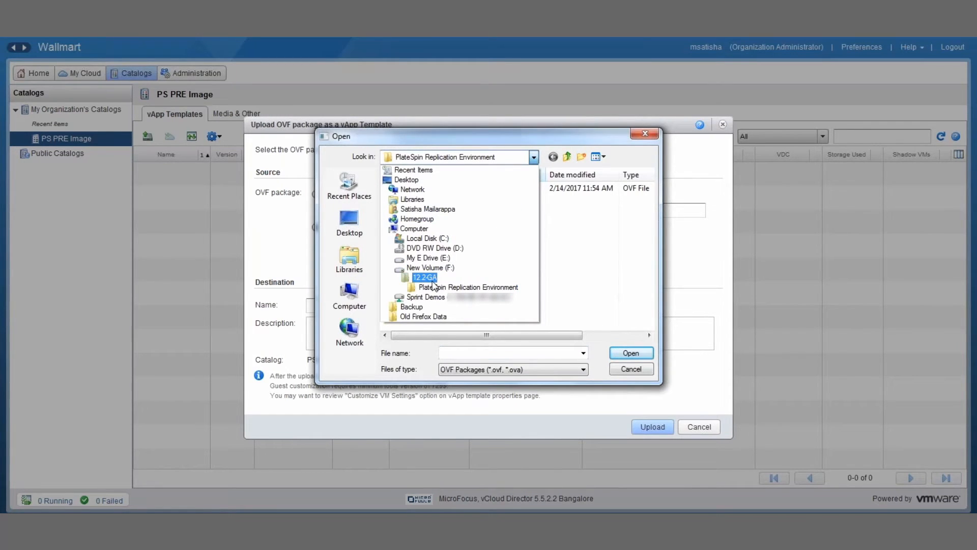
left_click(467, 287)
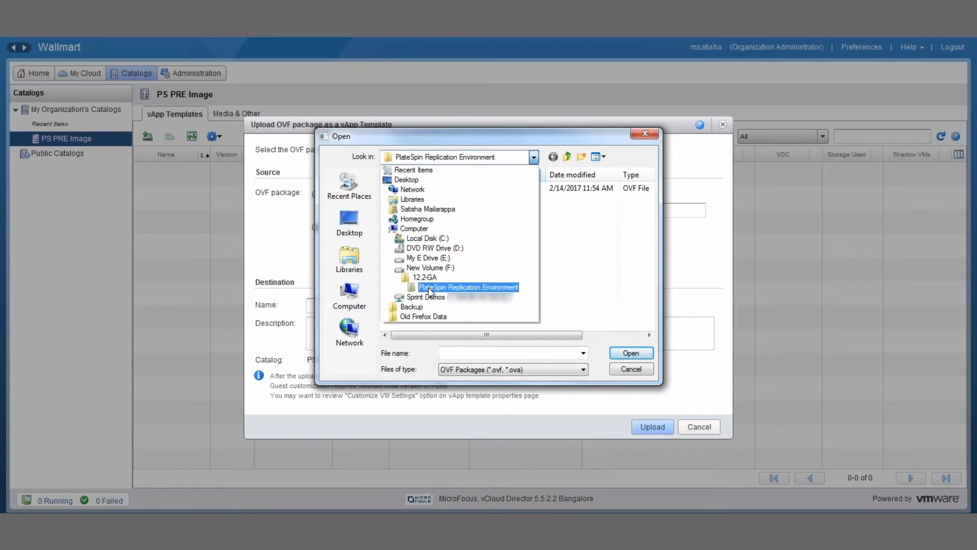
left_click(630, 368)
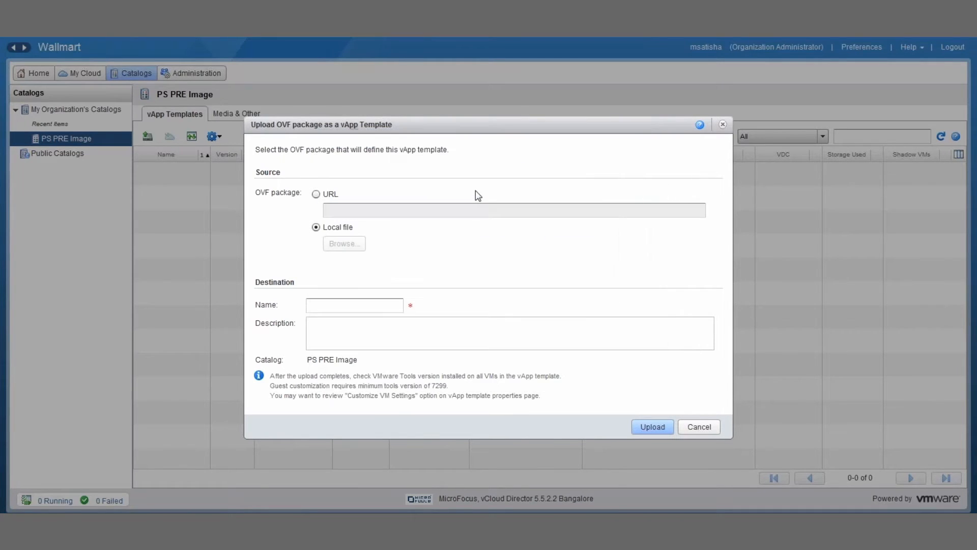
Upload the replication environment template until it reads Ready, then return to PlateSpin Migrate
left_click(343, 243)
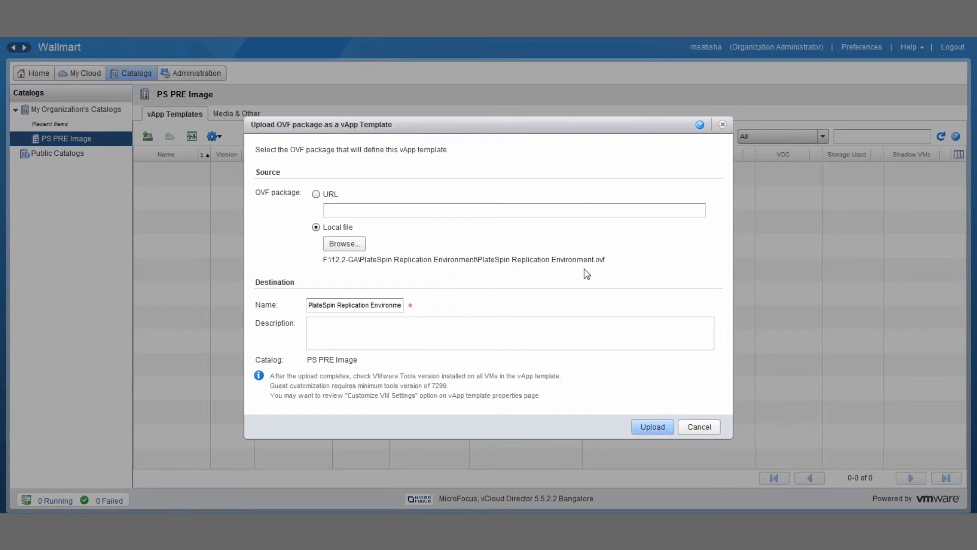
mouse_move(343, 264)
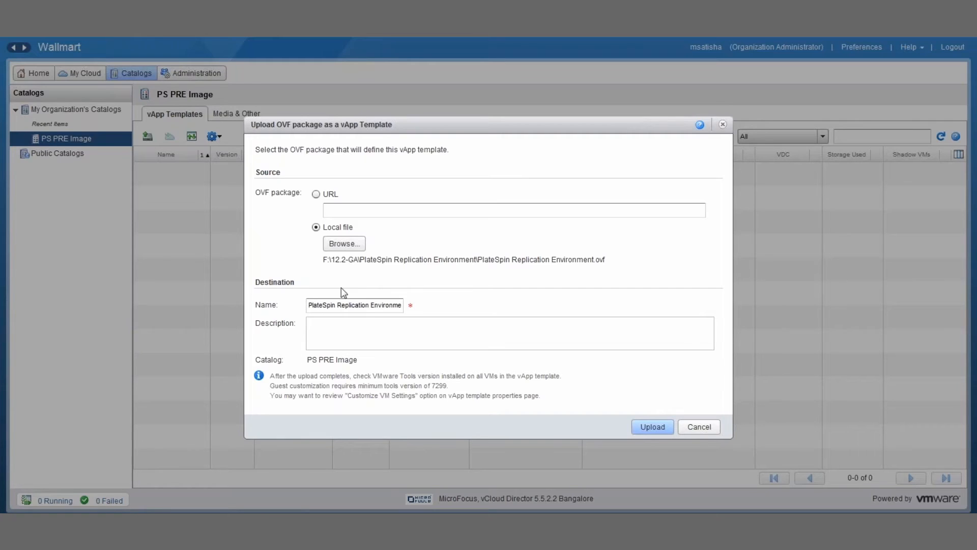
mouse_move(312, 319)
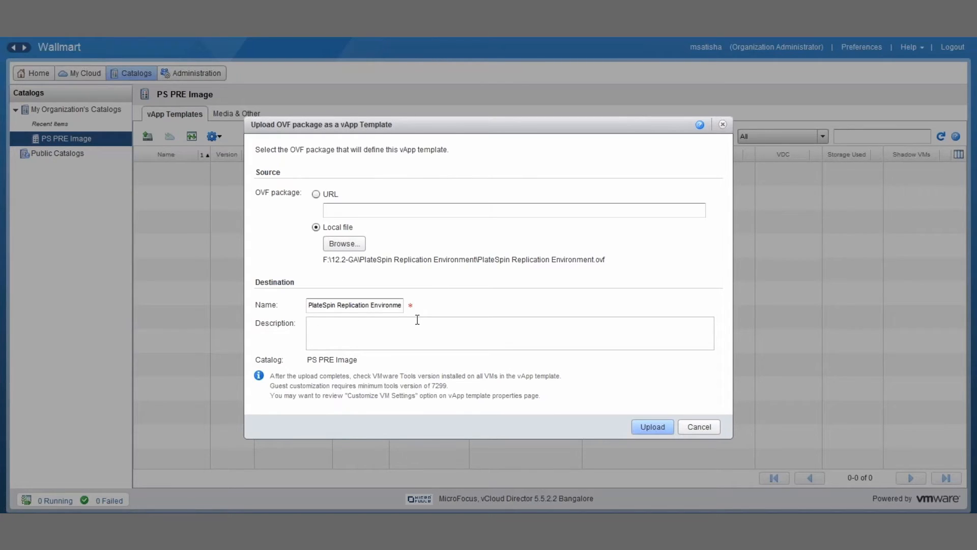
mouse_move(464, 297)
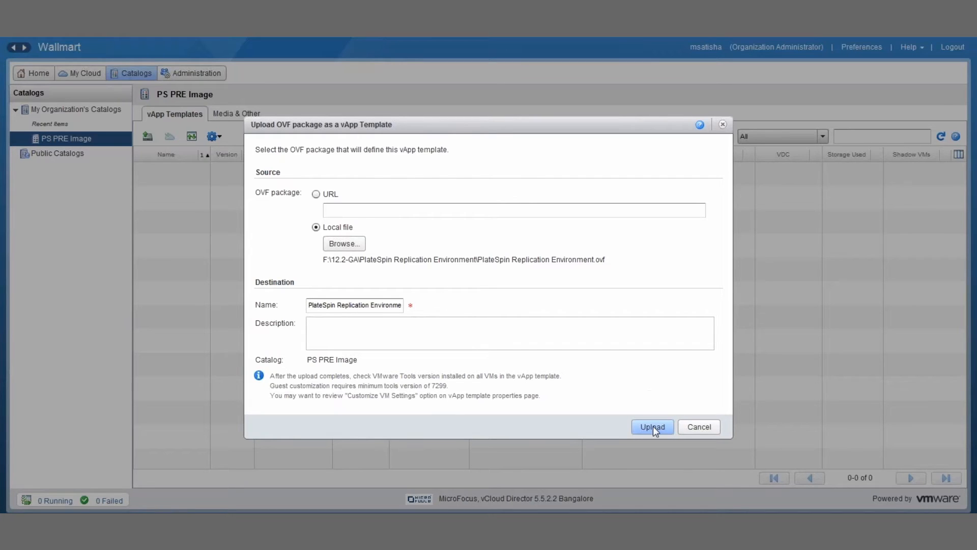
left_click(653, 427)
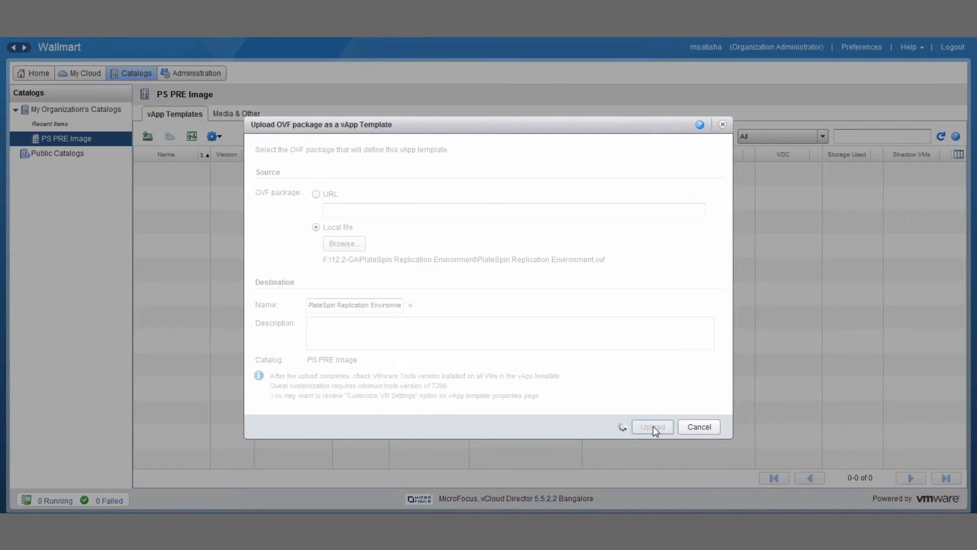
left_click(652, 426)
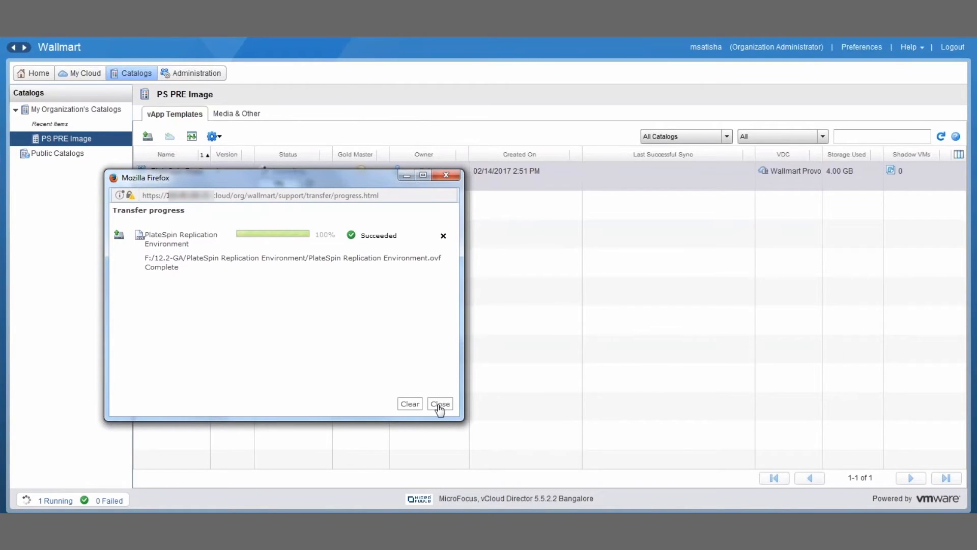
left_click(440, 403)
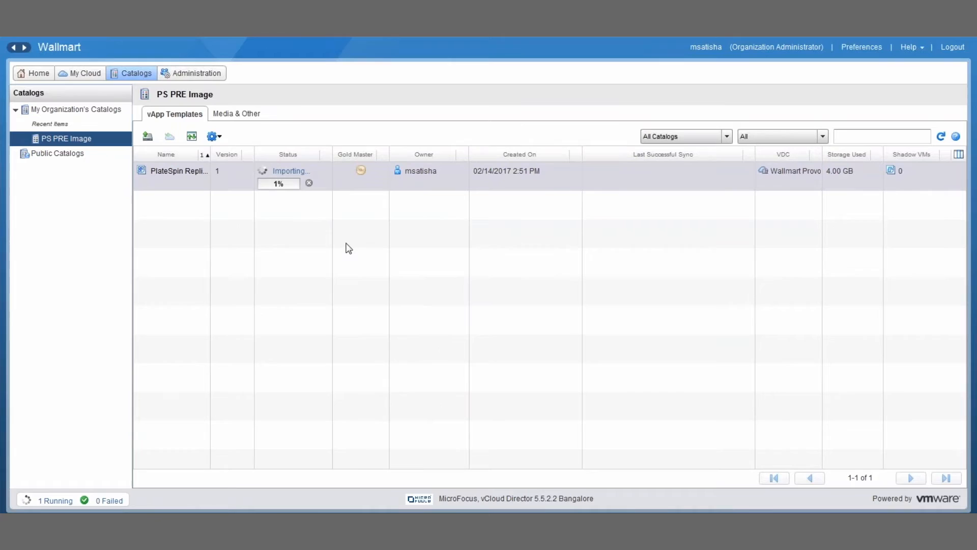
mouse_move(696, 256)
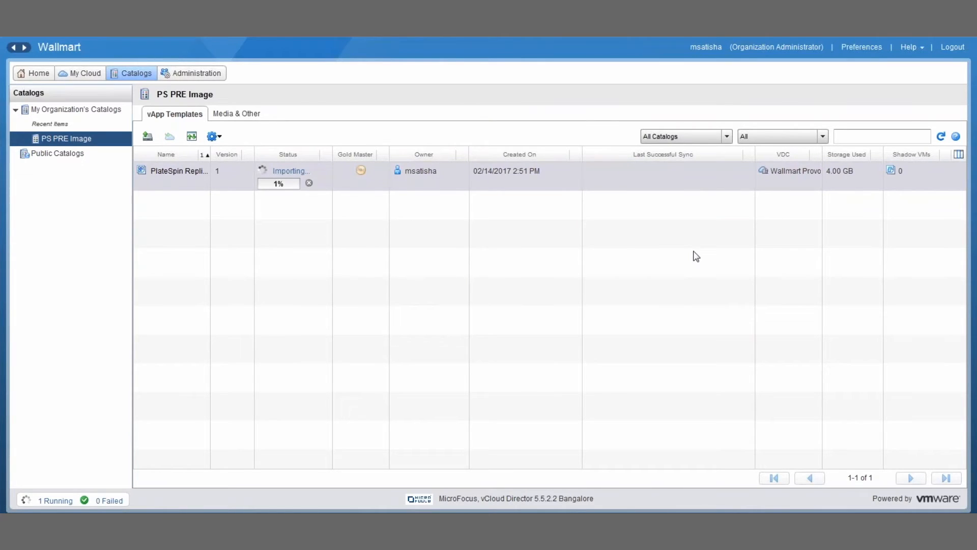
mouse_move(644, 236)
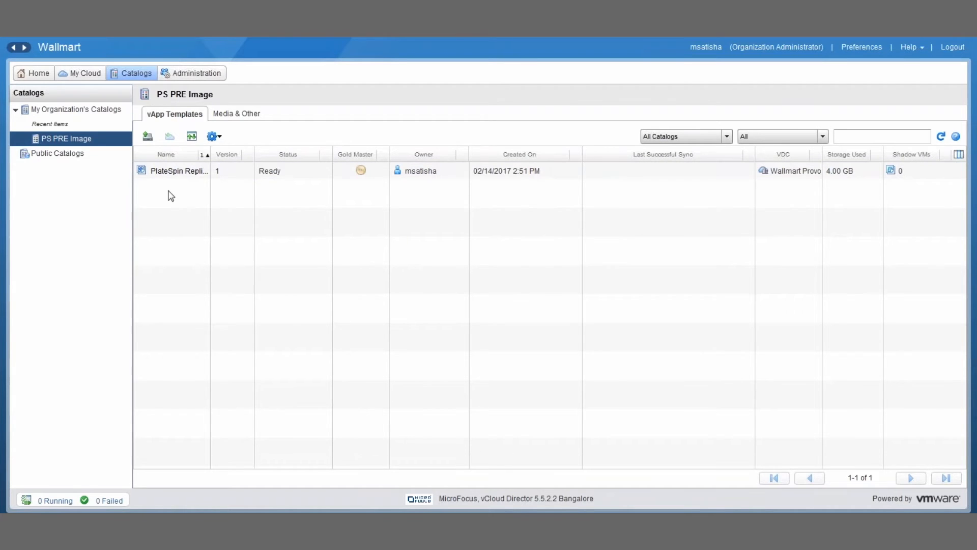
left_click(56, 153)
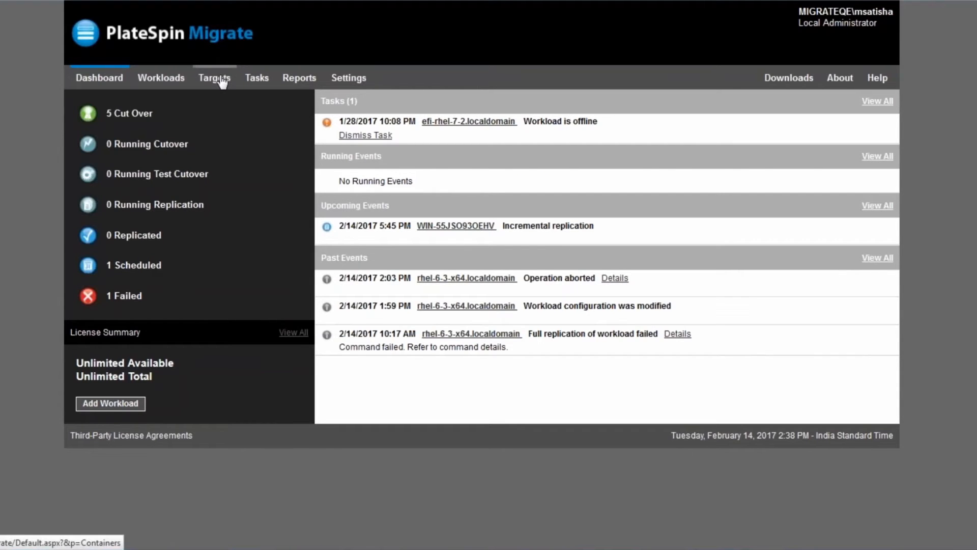
Open the Add Target form from the Targets list and expand the target Type options
left_click(215, 78)
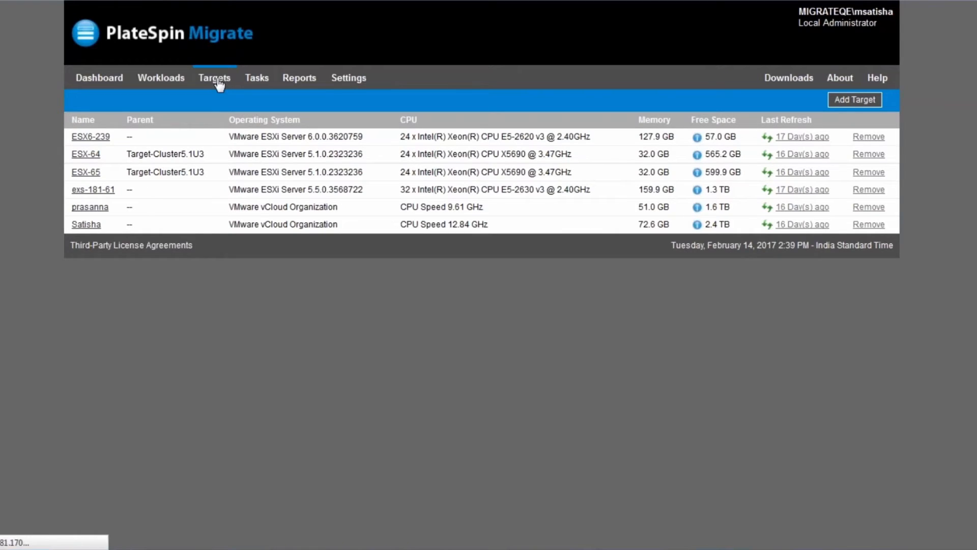
mouse_move(486, 311)
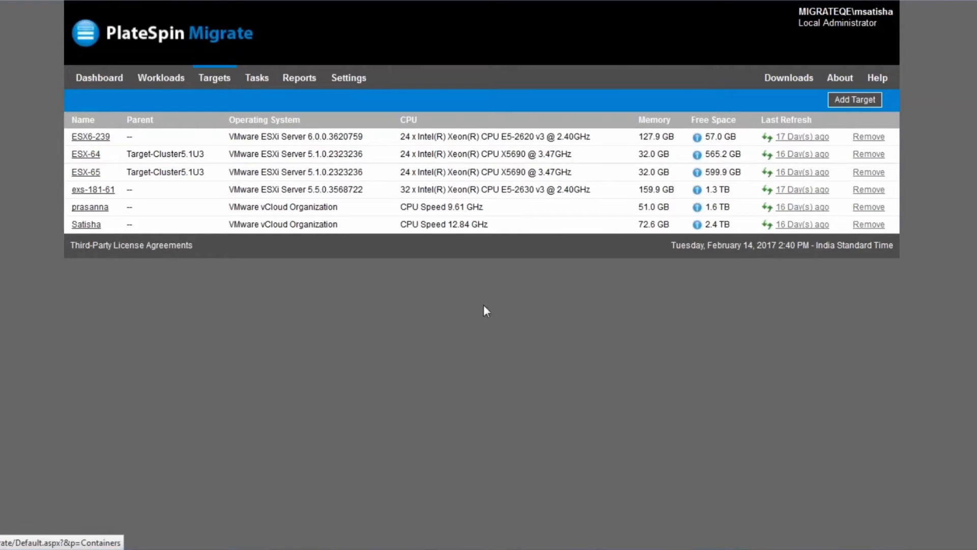
left_click(854, 99)
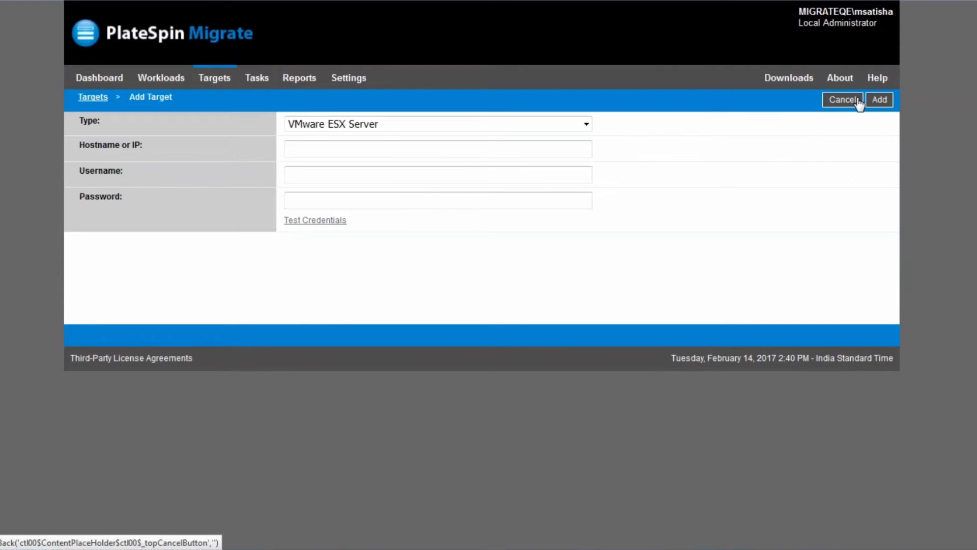
mouse_move(614, 138)
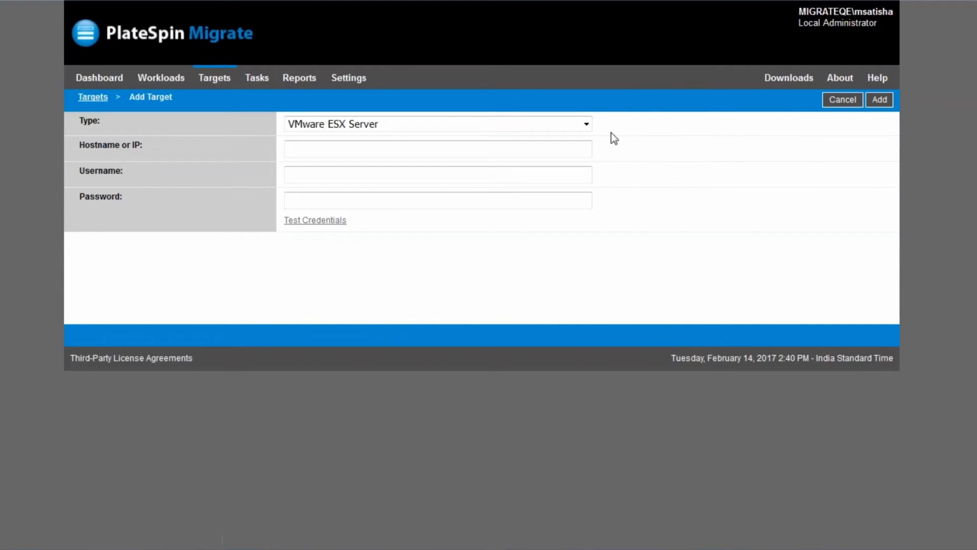
left_click(584, 123)
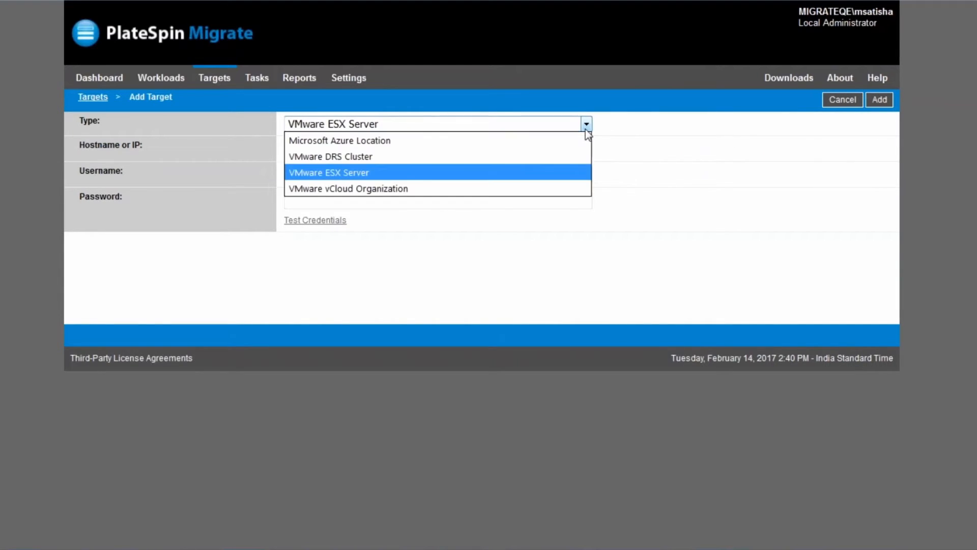
mouse_move(492, 156)
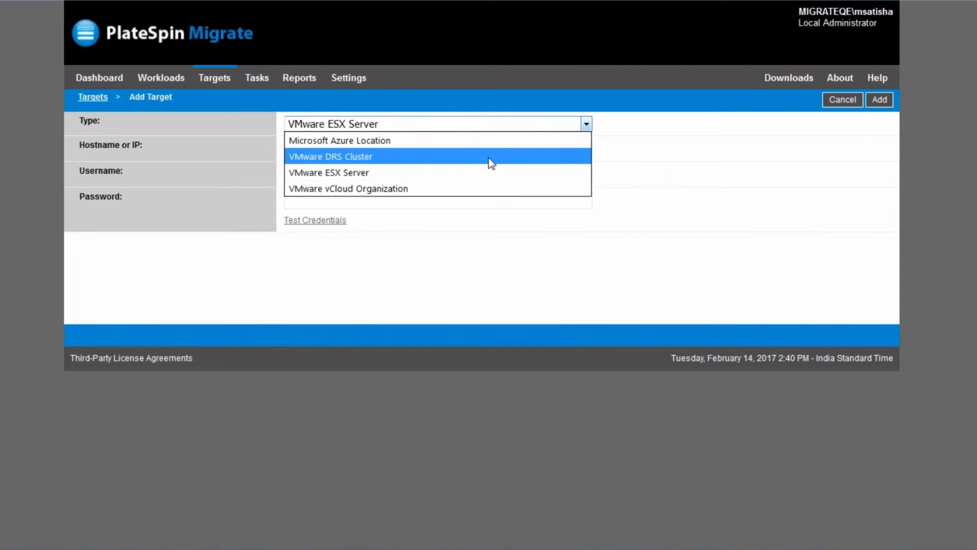
mouse_move(453, 192)
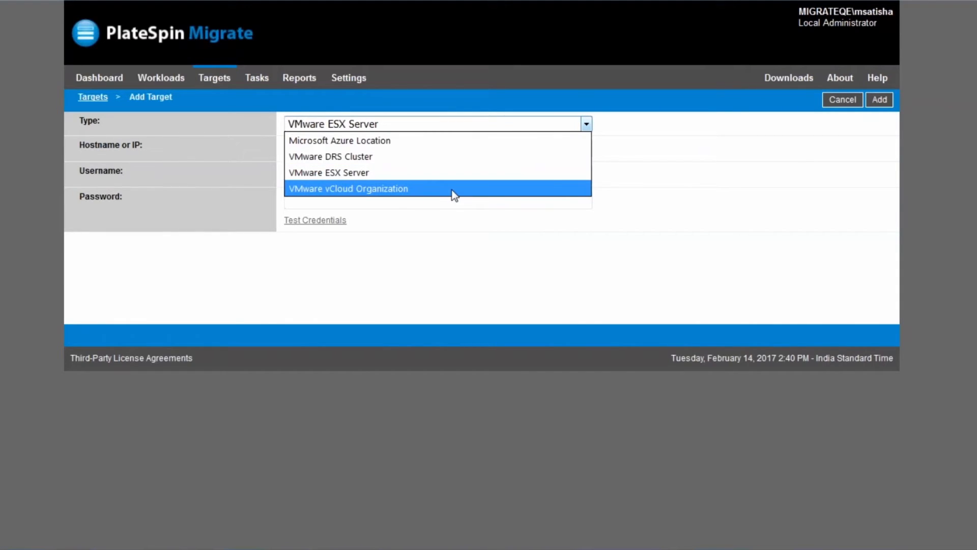
Add organization Wallmart as a VMware vCloud Organization target with user msa after testing credentials
left_click(347, 188)
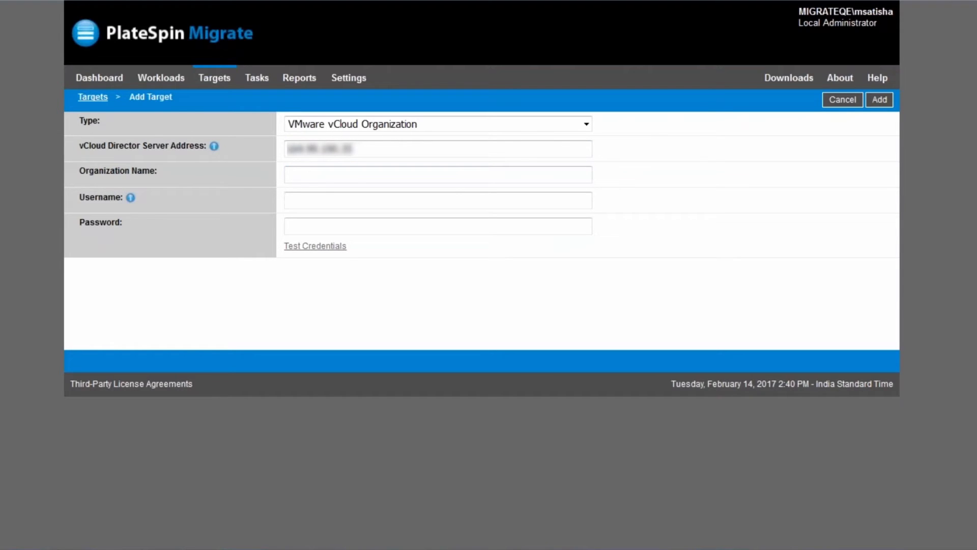
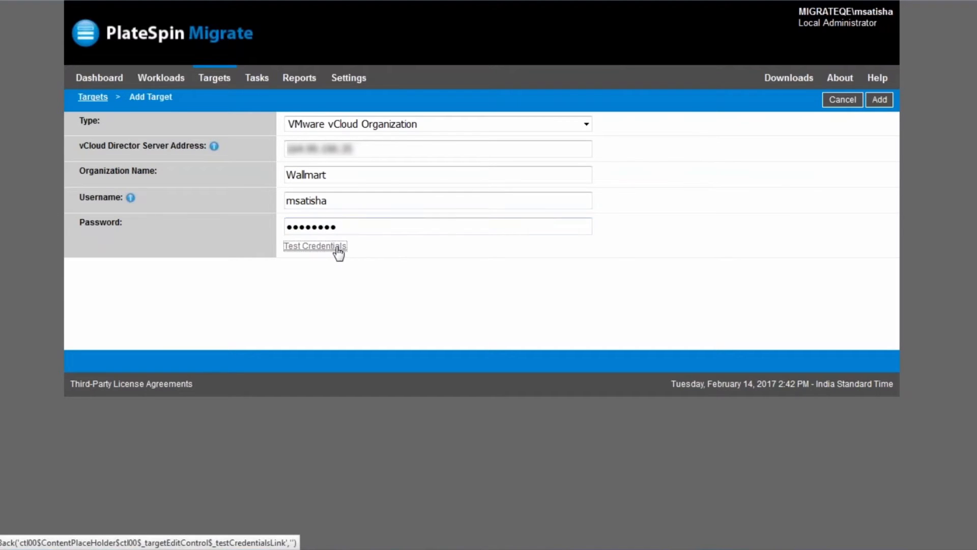
left_click(315, 245)
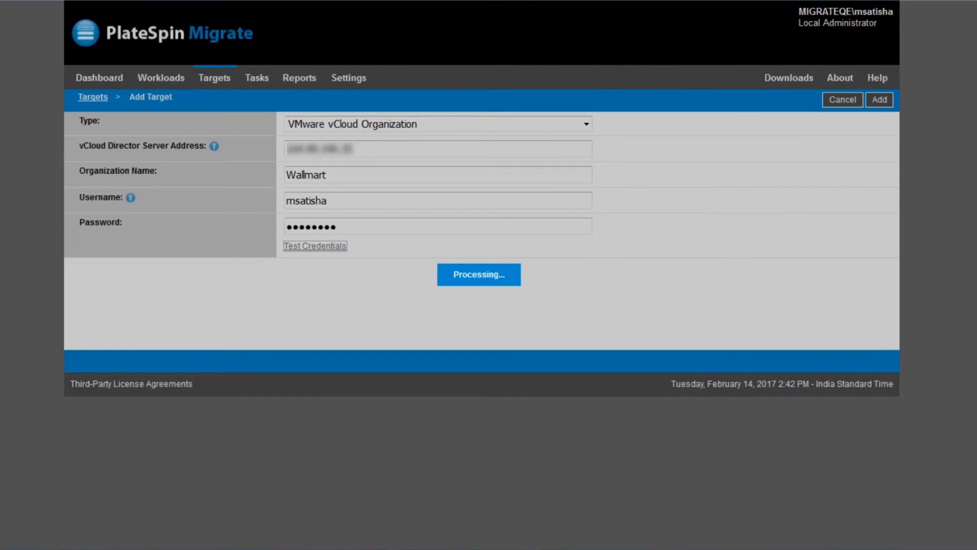
left_click(314, 244)
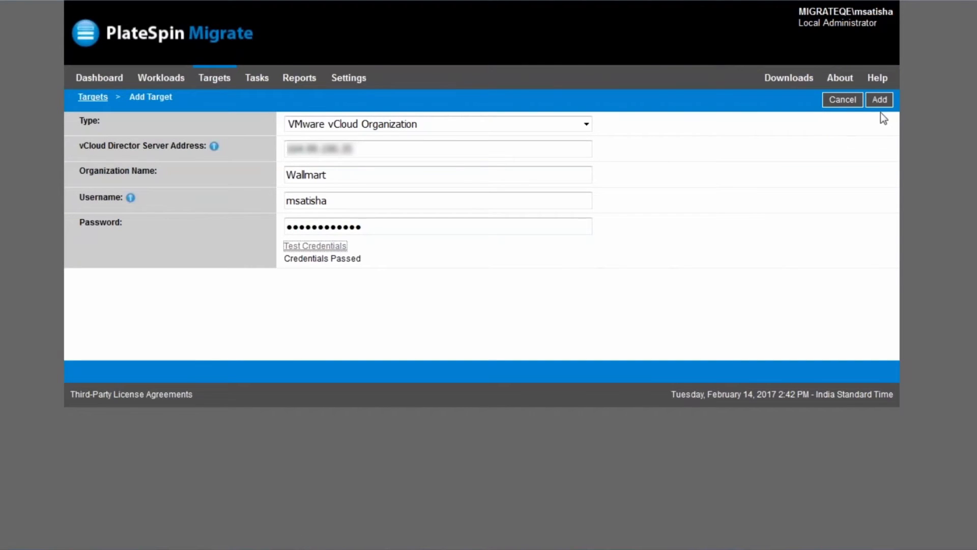
left_click(879, 100)
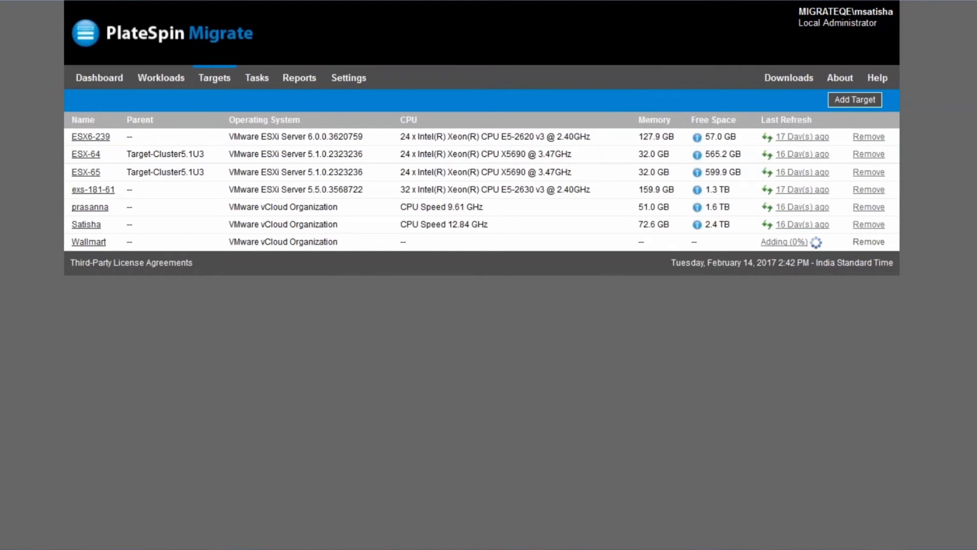
Mark the rhel-6-3-x64.localdomain workload on the Workloads page and begin its migration configuration
left_click(161, 77)
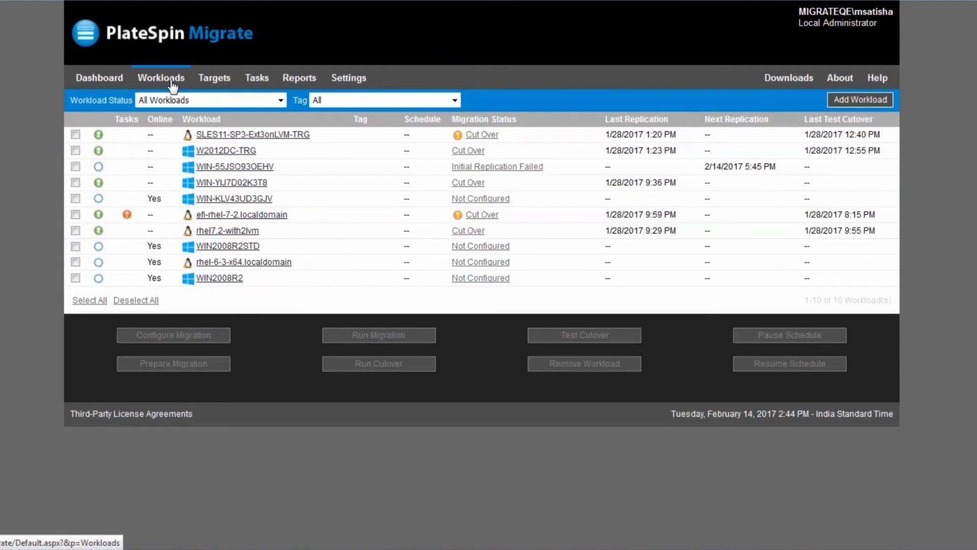
mouse_move(53, 276)
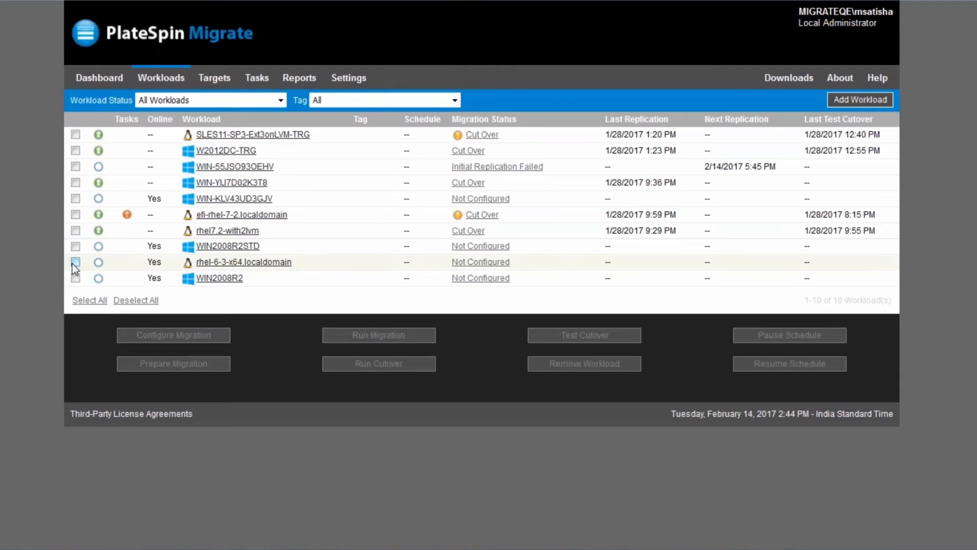
left_click(76, 261)
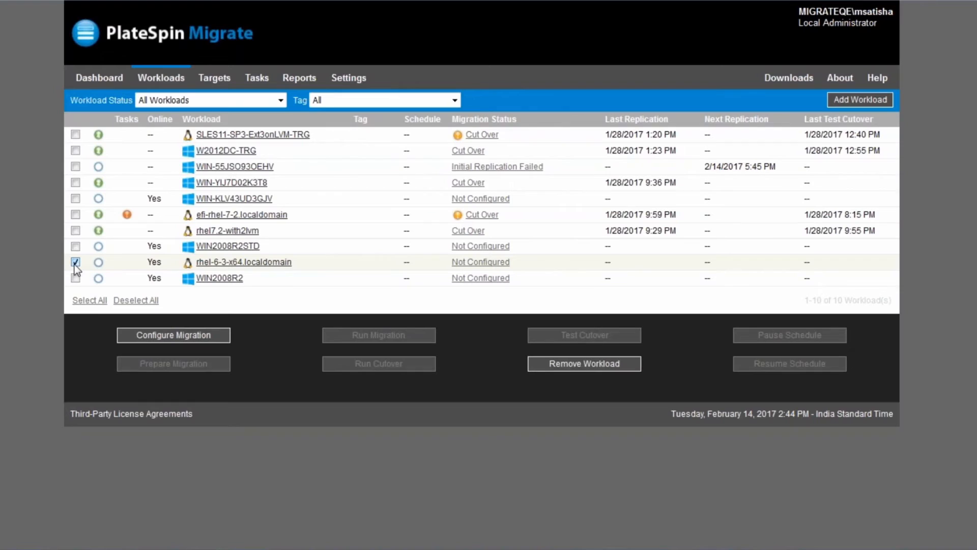
left_click(75, 261)
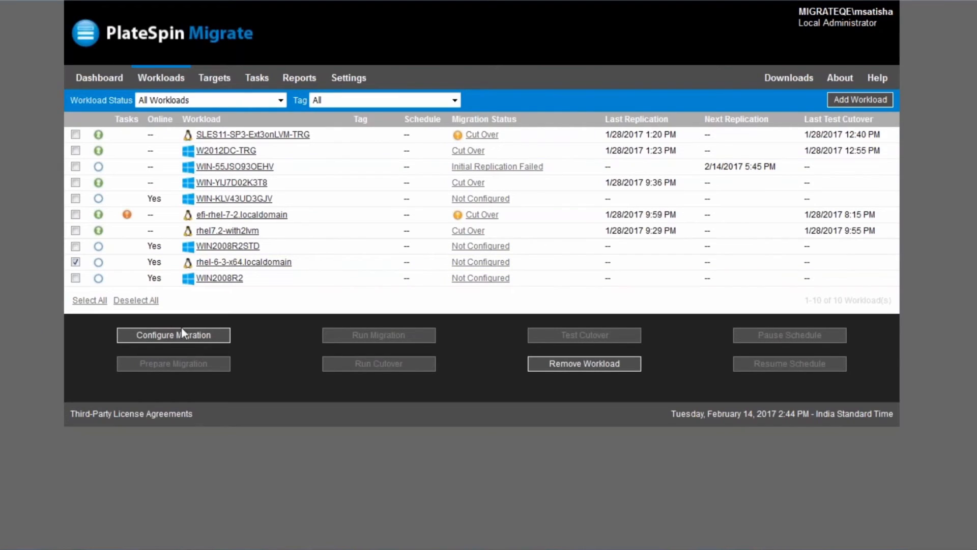
left_click(174, 335)
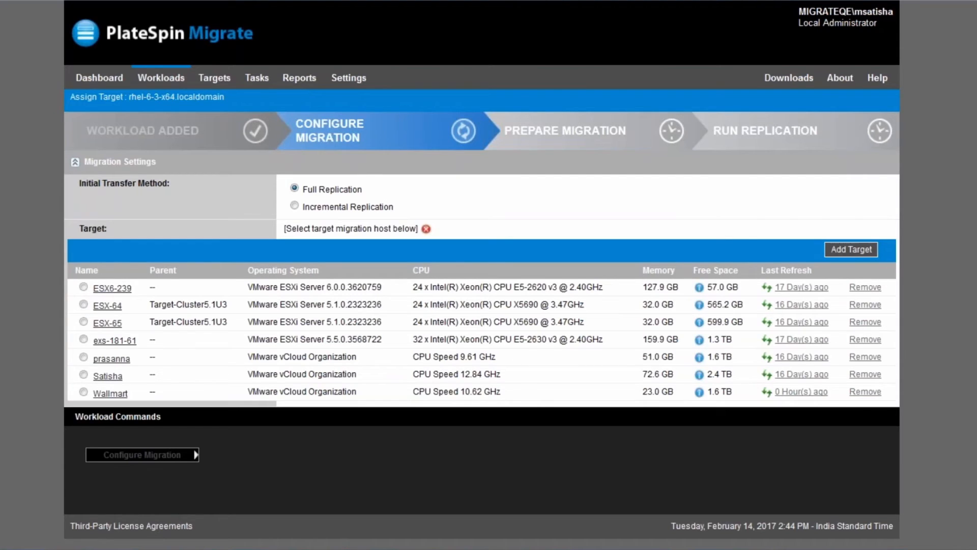
mouse_move(81, 403)
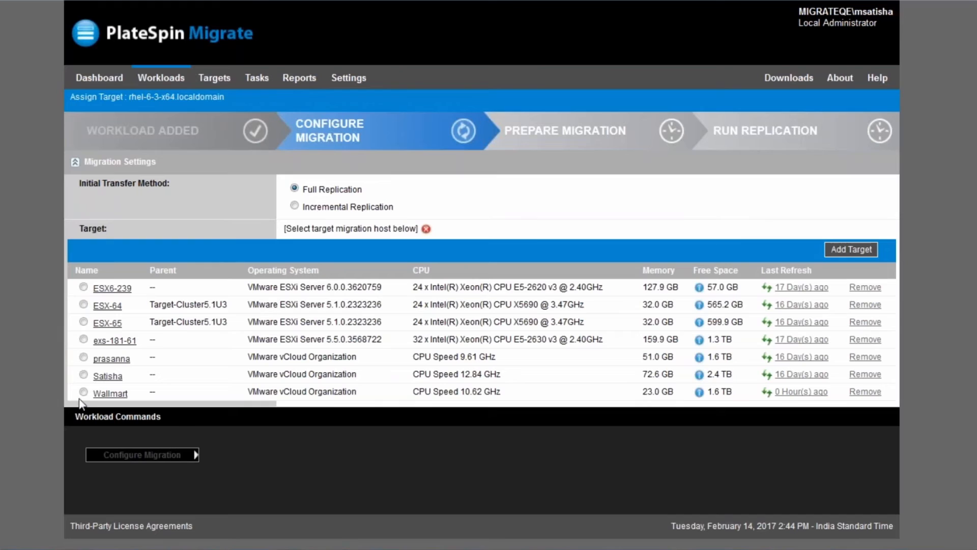
Select Wallmart as the target and open the detailed migration settings for the workload
left_click(83, 394)
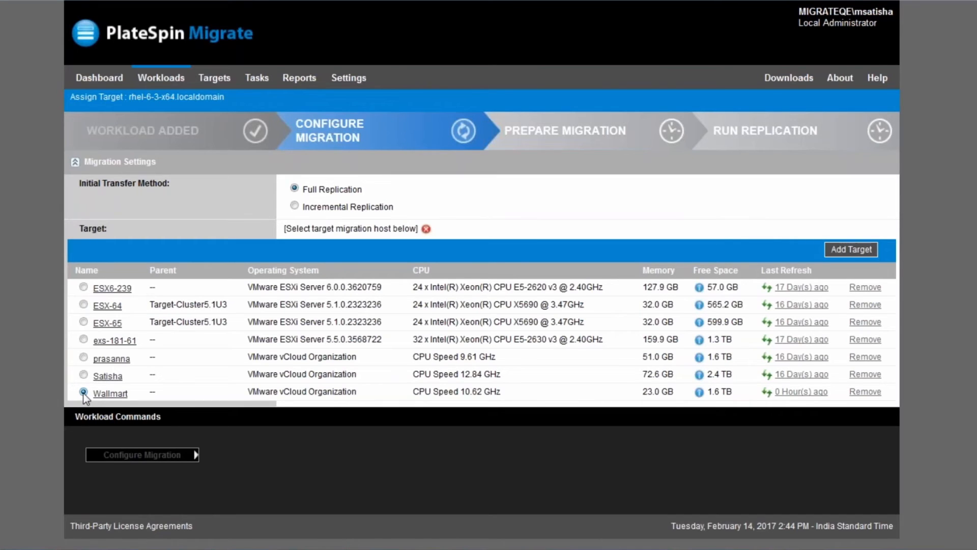
left_click(84, 396)
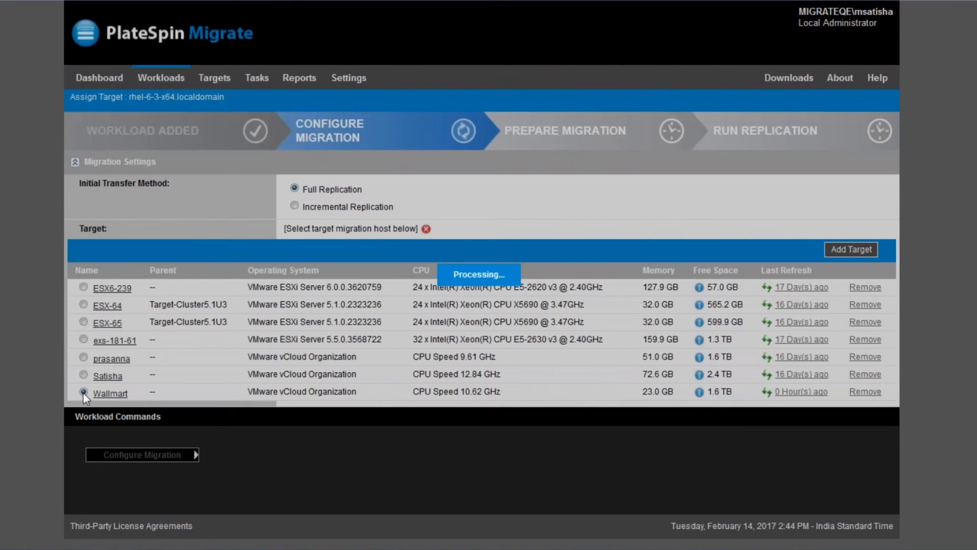
left_click(84, 394)
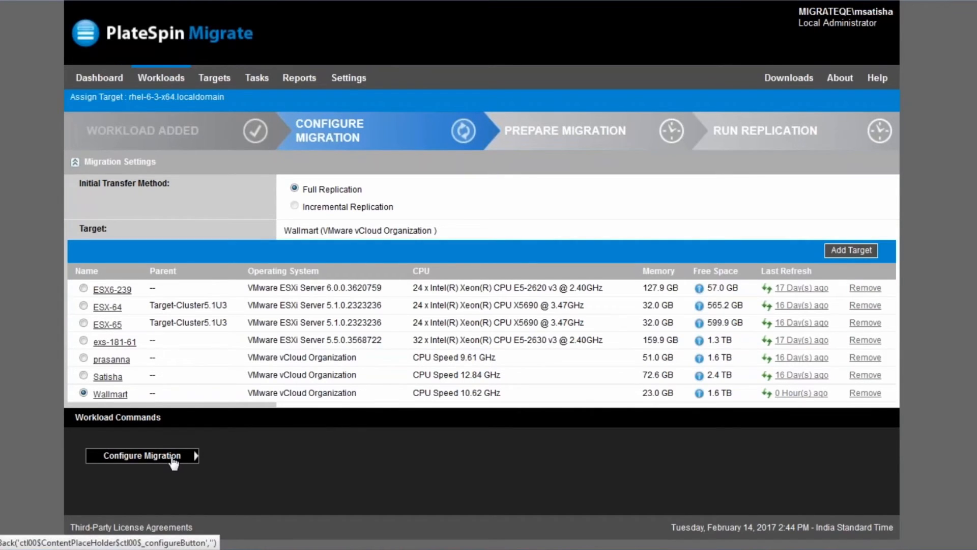
left_click(142, 455)
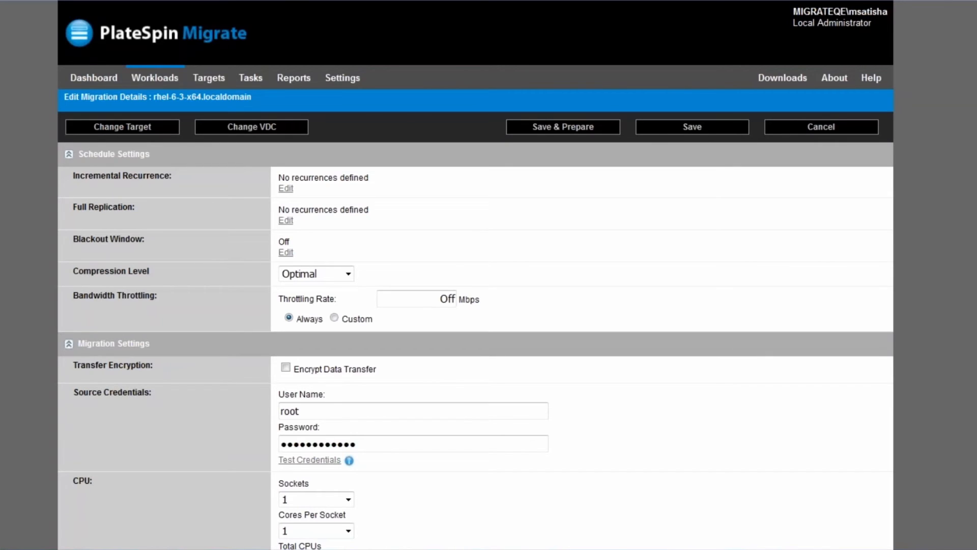
mouse_move(911, 322)
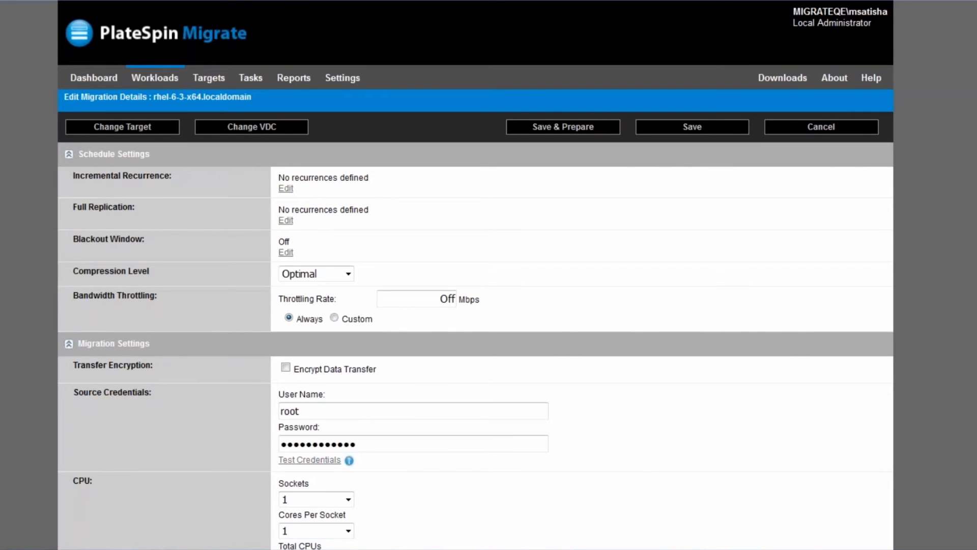
scroll("down", 3)
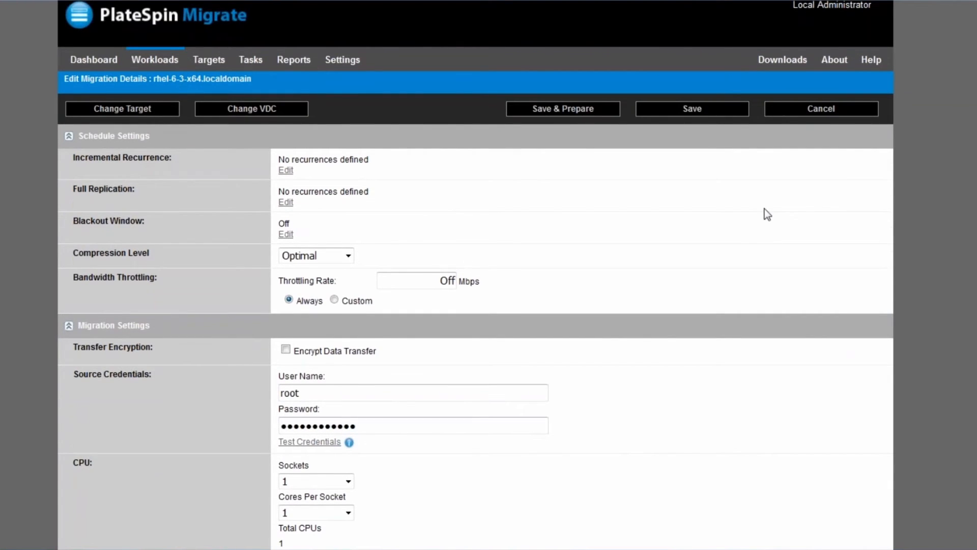
scroll("down", 3)
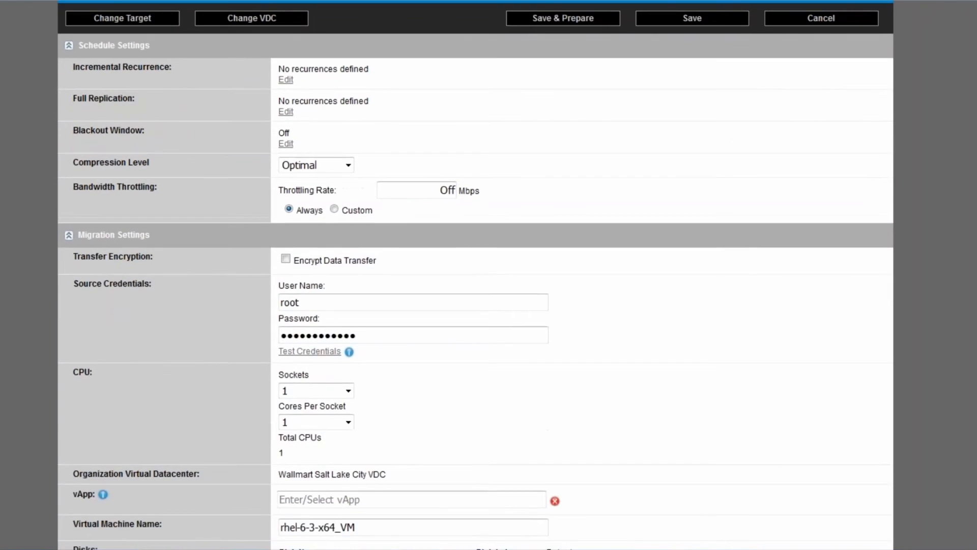
mouse_move(289, 486)
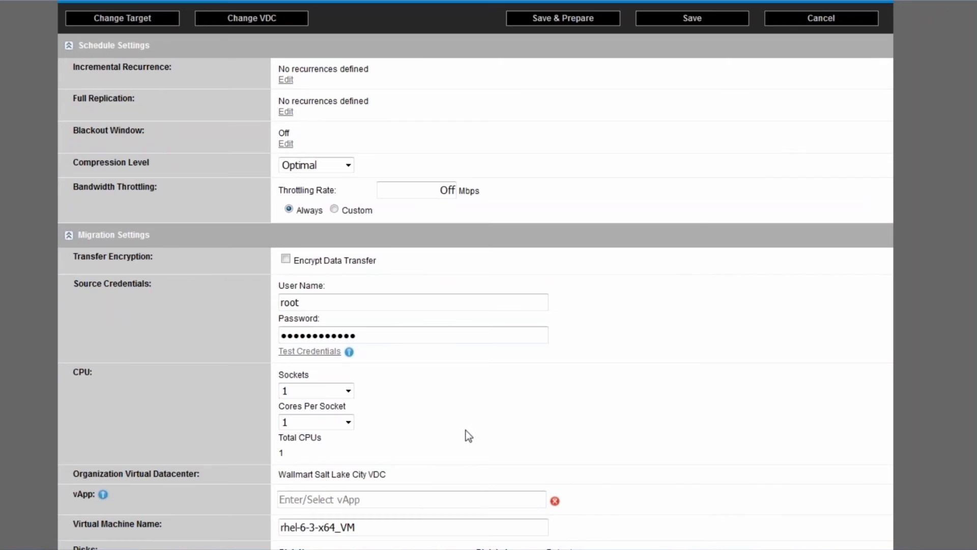
mouse_move(388, 488)
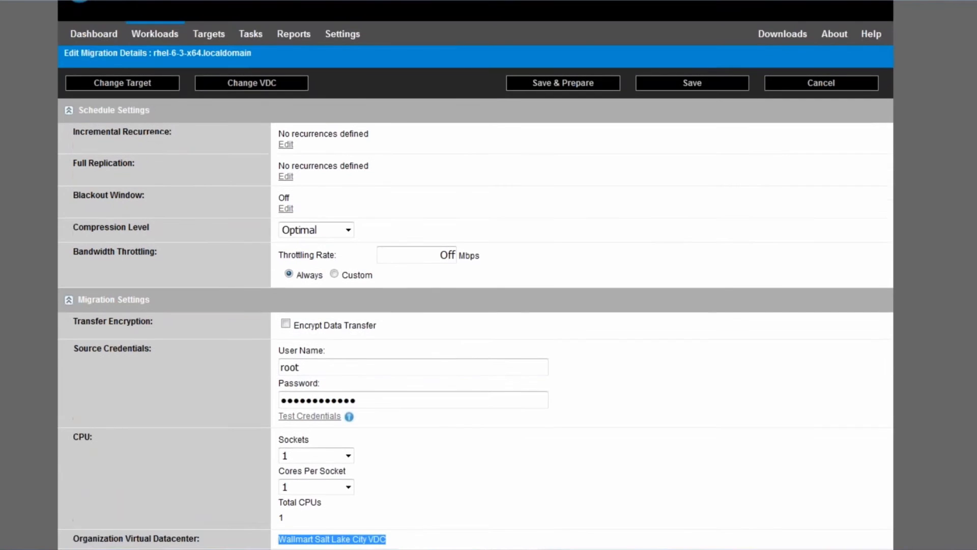
left_click(250, 82)
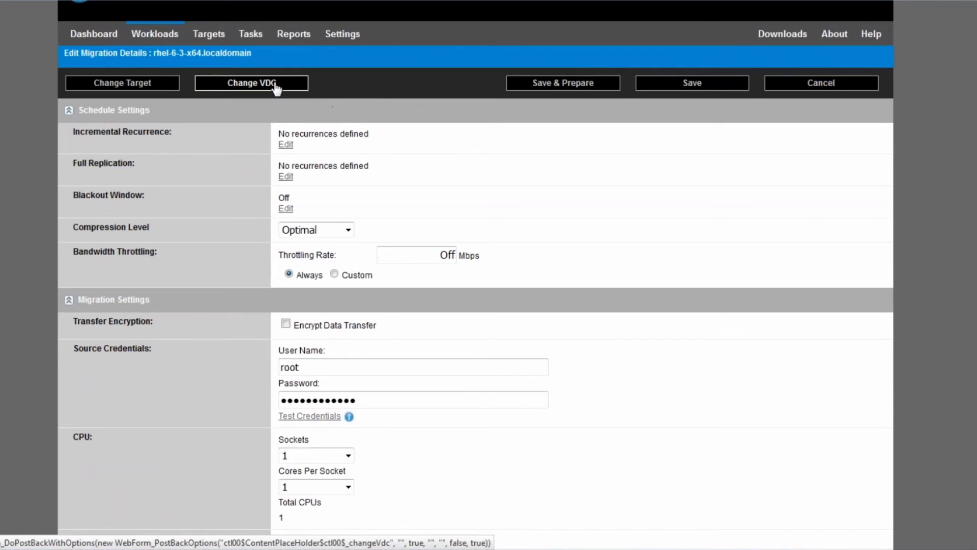
Switch the organization virtual datacenter from Salt Lake City to Wallmart Sandy VDC
left_click(251, 83)
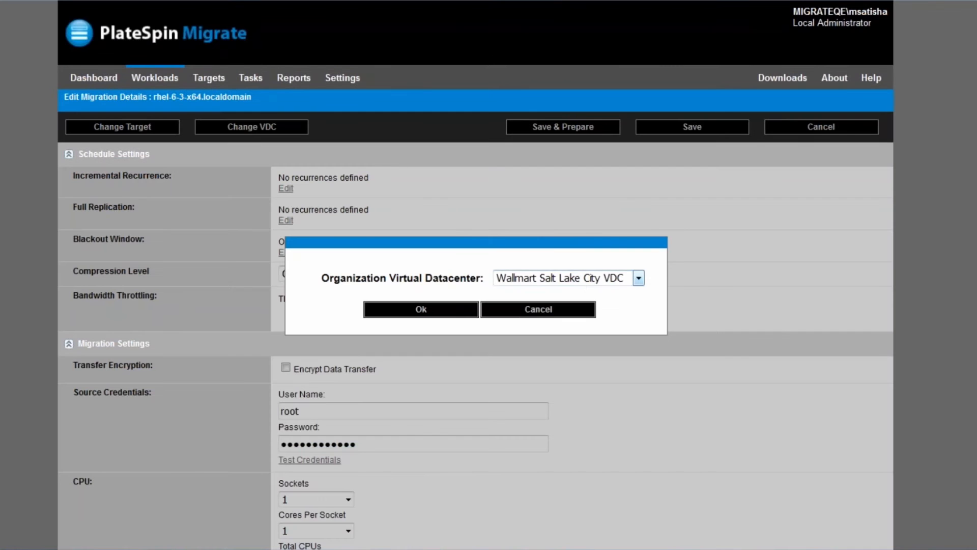
left_click(638, 278)
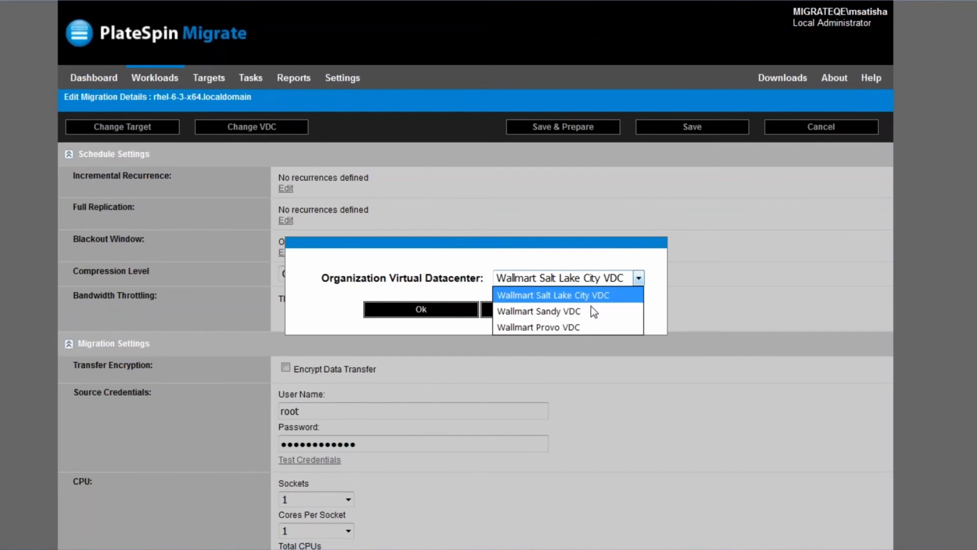
left_click(553, 295)
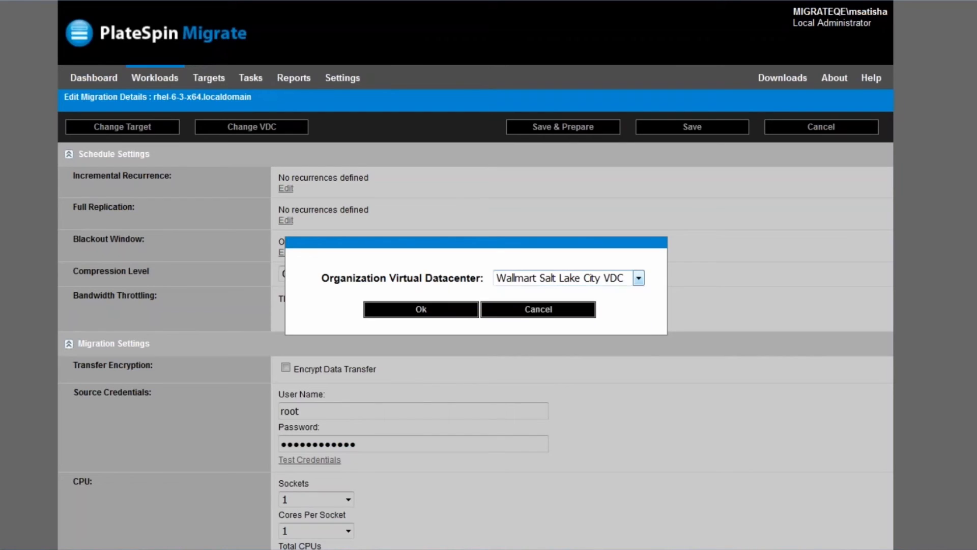
left_click(567, 278)
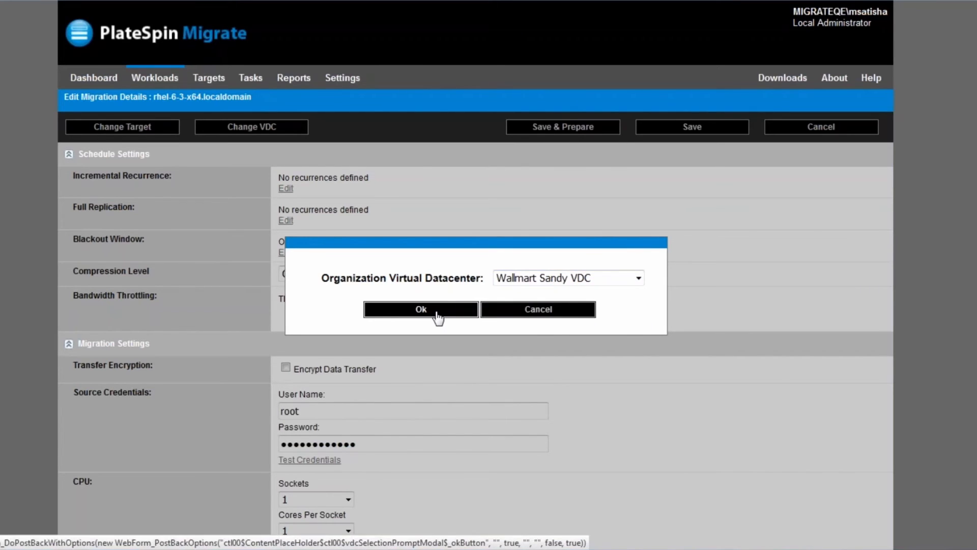
Confirm the Wallmart Sandy VDC choice and enter DemovApp as the vApp
left_click(420, 308)
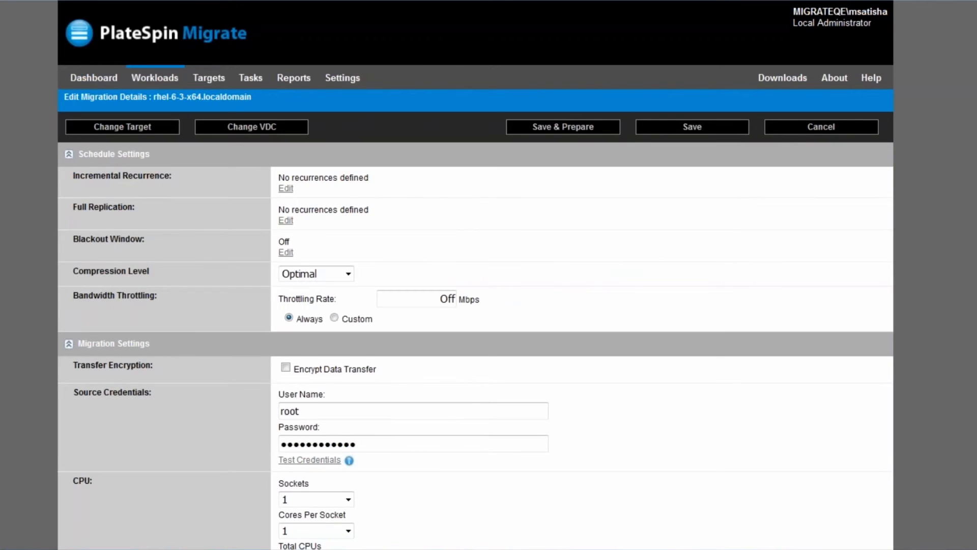
scroll("down", 3)
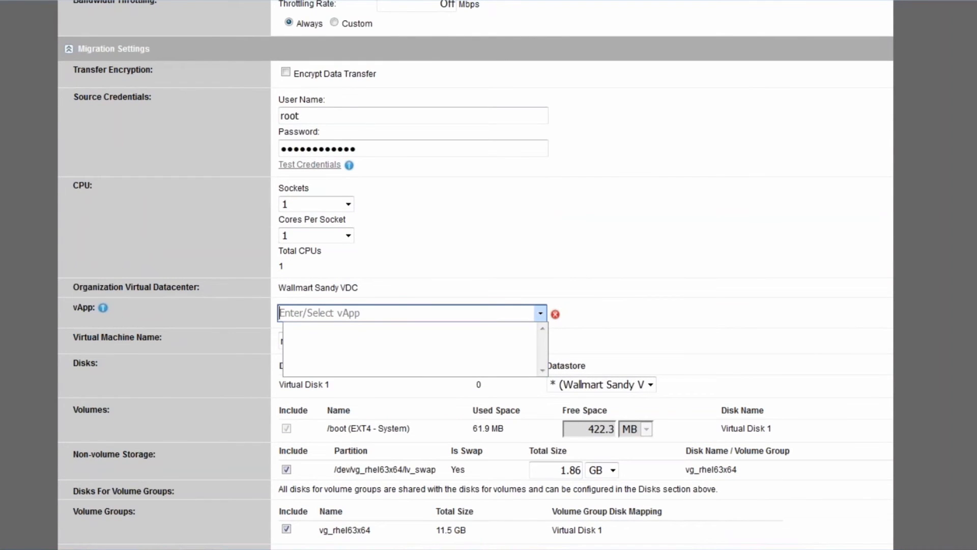
mouse_move(545, 286)
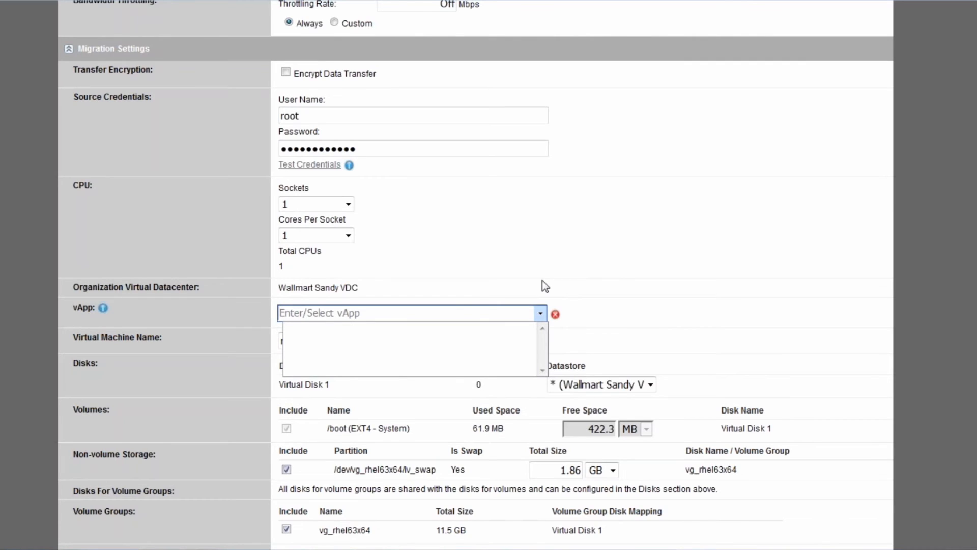
type("DemovApp")
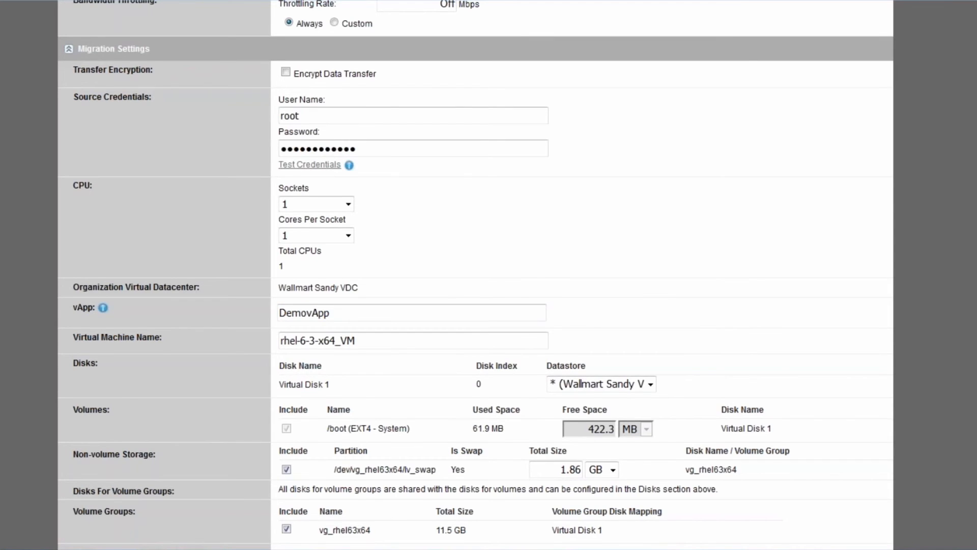
Set the target workload hostname to a custom rhel-6-3-x64.localdomain-TRG
scroll("down", 3)
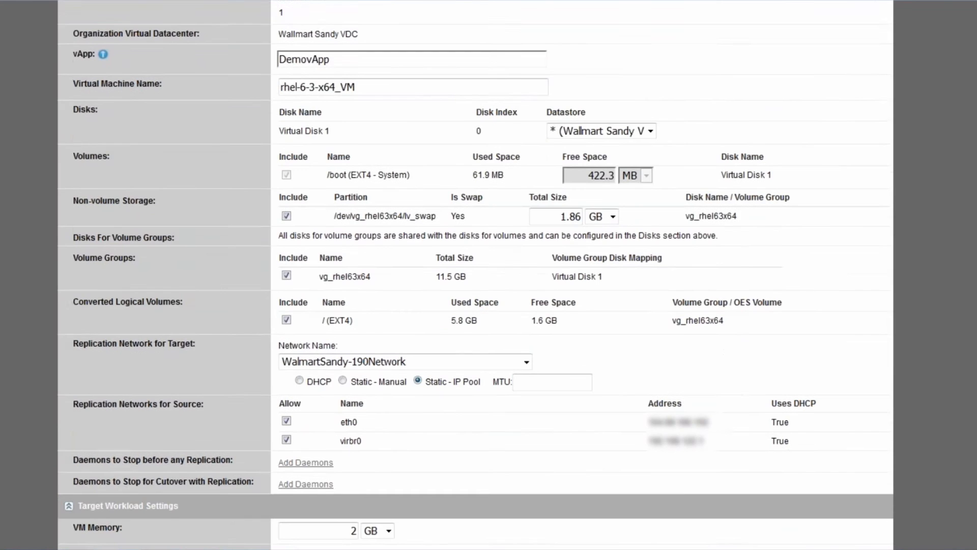
scroll("down", 3)
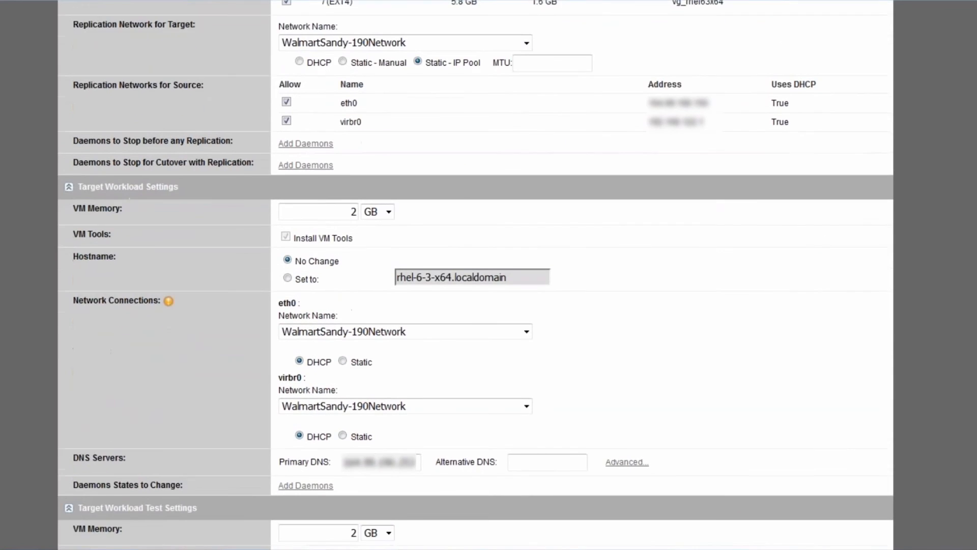
scroll("down", 3)
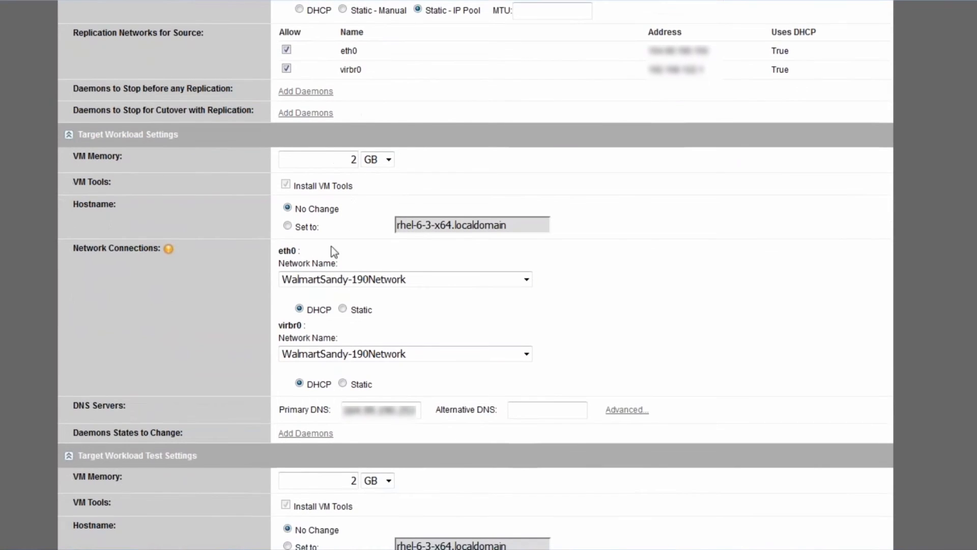
left_click(287, 225)
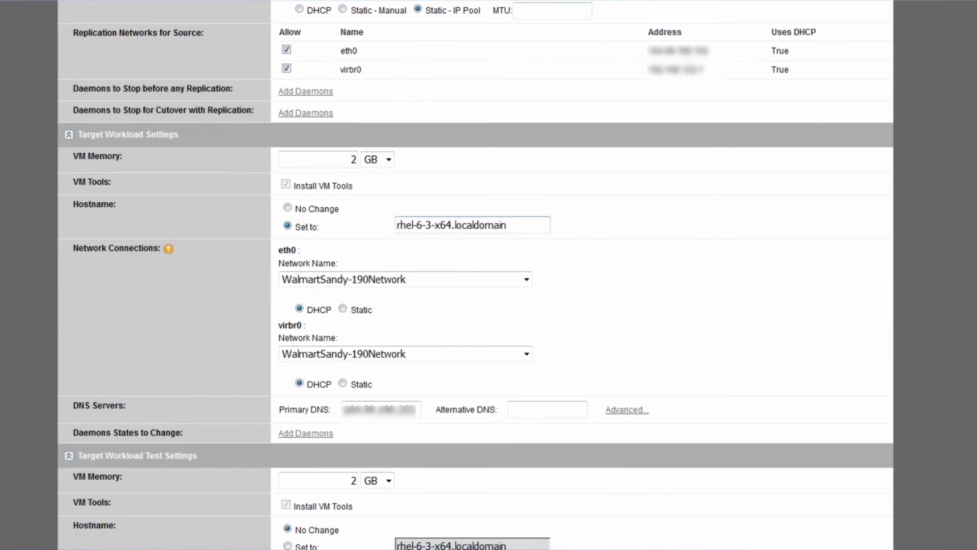
type("-")
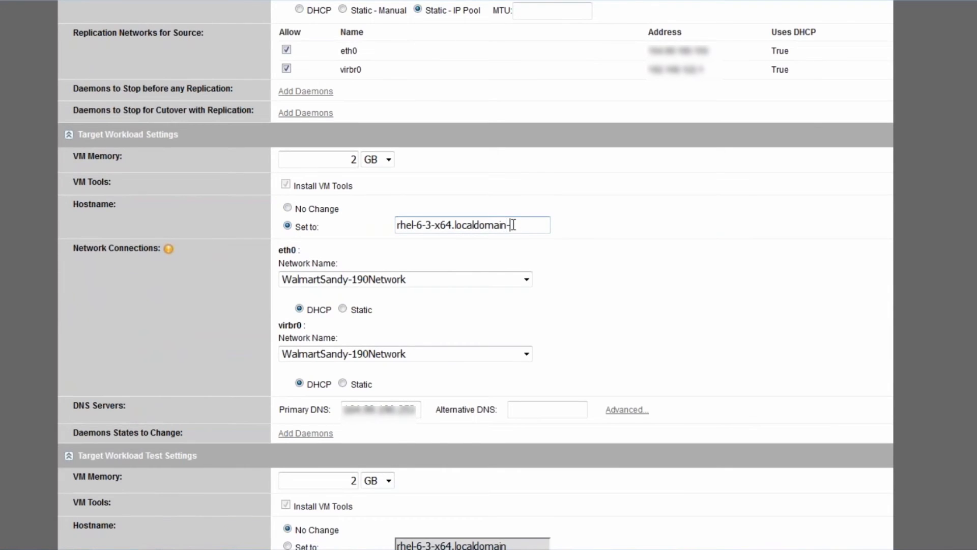
type("TRG")
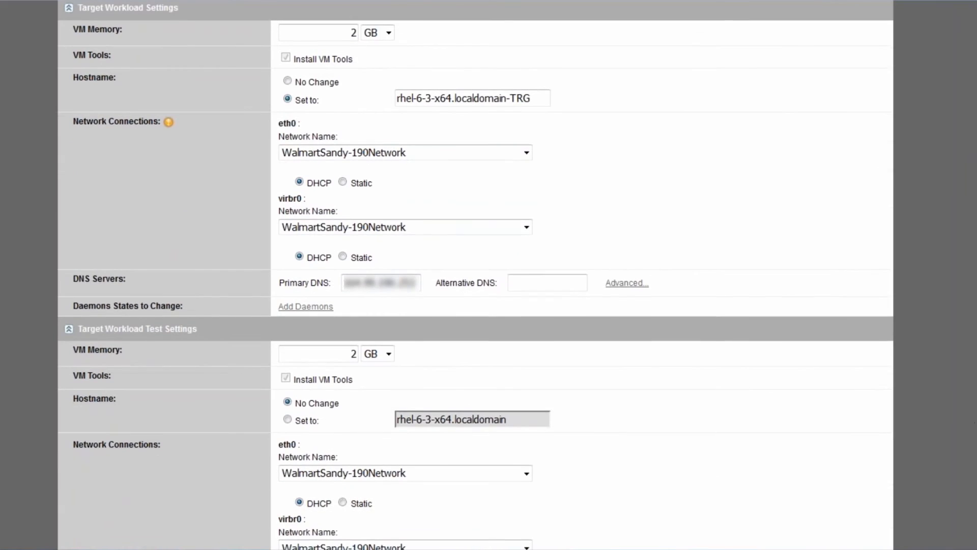
Append -TEST to the test workload hostname, making it rhel-6-3-x64.localdomain-TEST
scroll("down", 3)
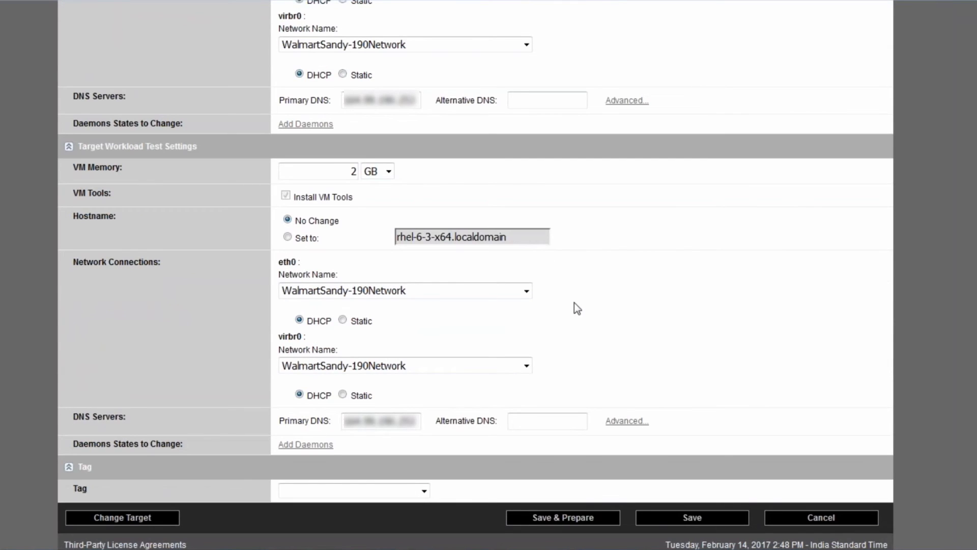
left_click(286, 237)
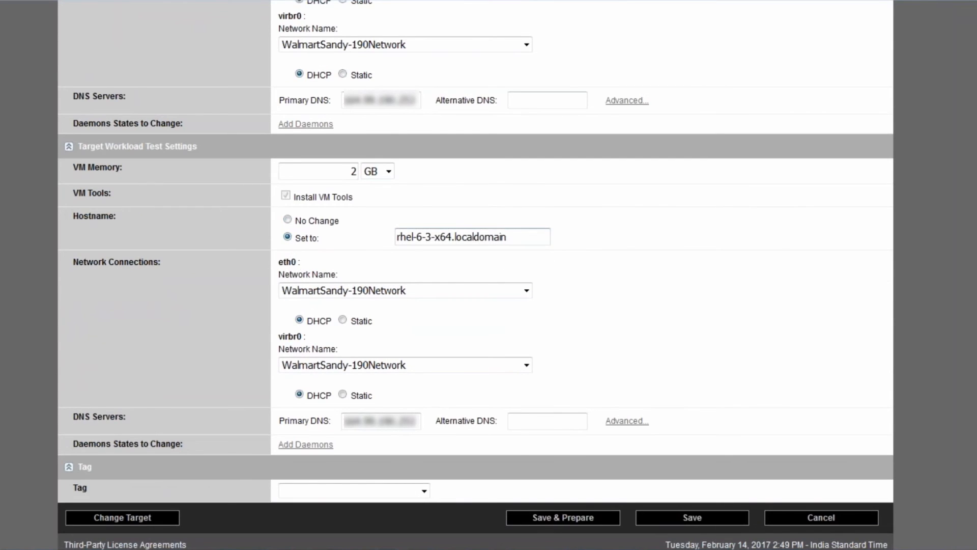
type("-TEST")
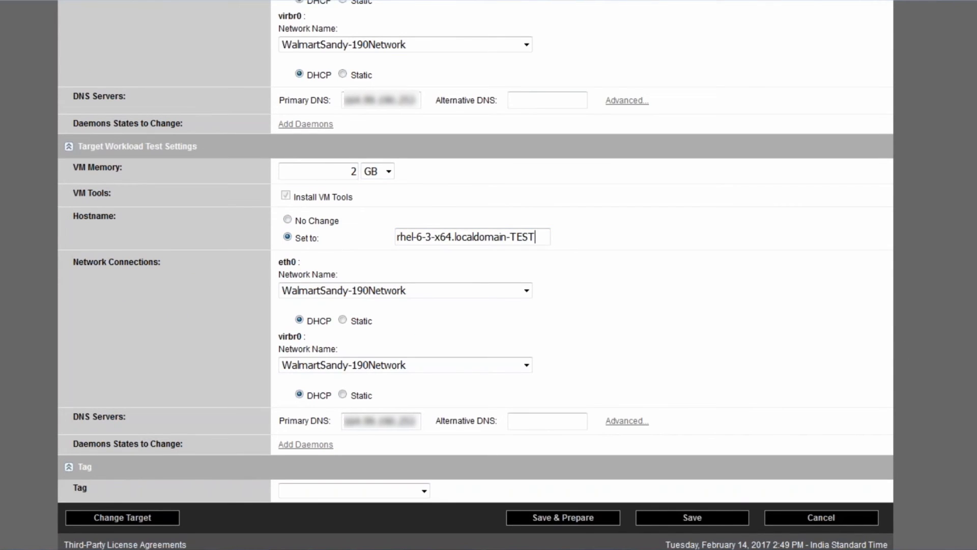
scroll("down", 3)
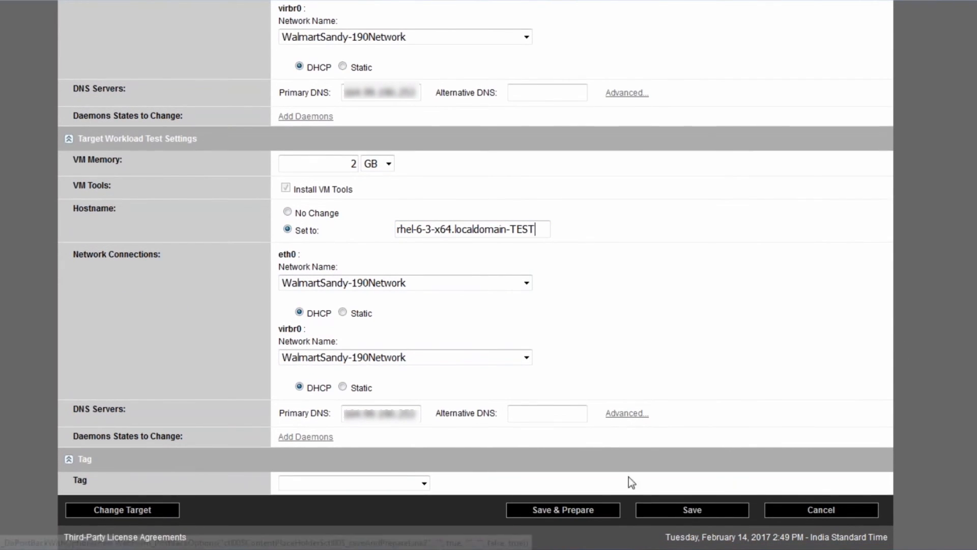
mouse_move(561, 509)
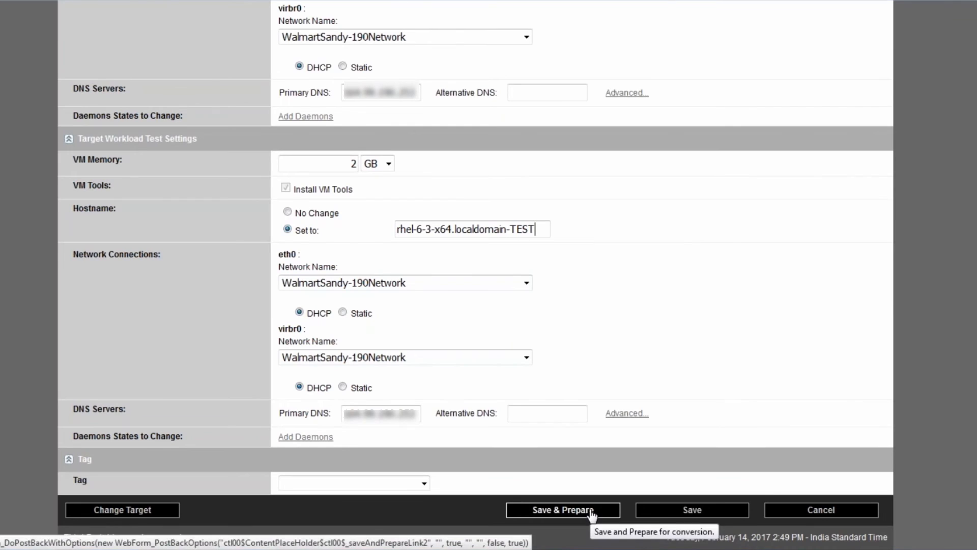
Save, prepare and confirm the rhel-6-3-x64.localdomain migration, then execute and confirm running it
left_click(561, 509)
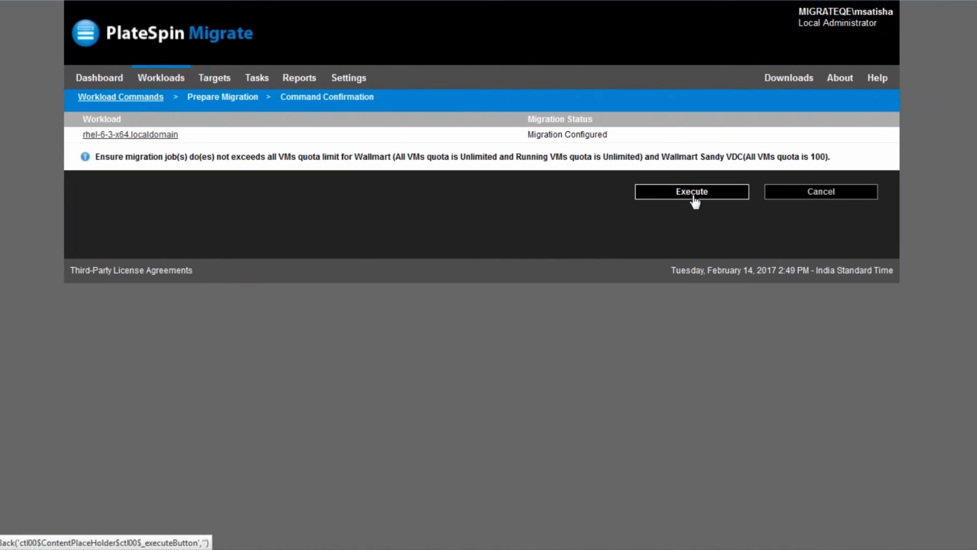
left_click(692, 191)
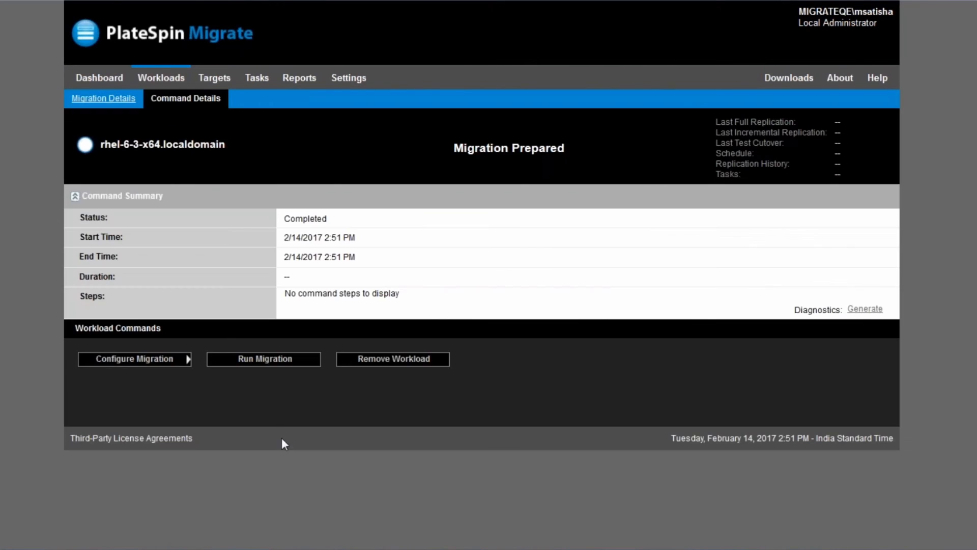
mouse_move(283, 387)
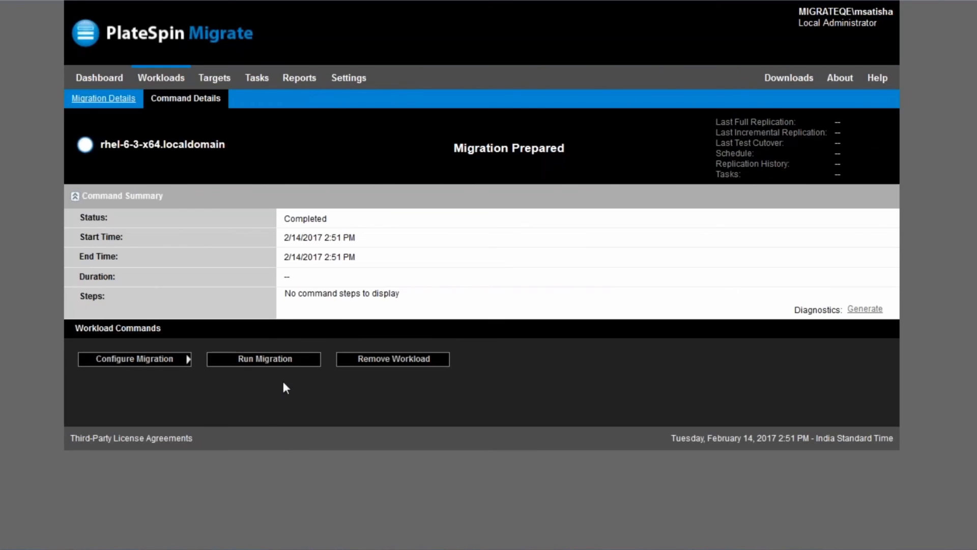
left_click(263, 358)
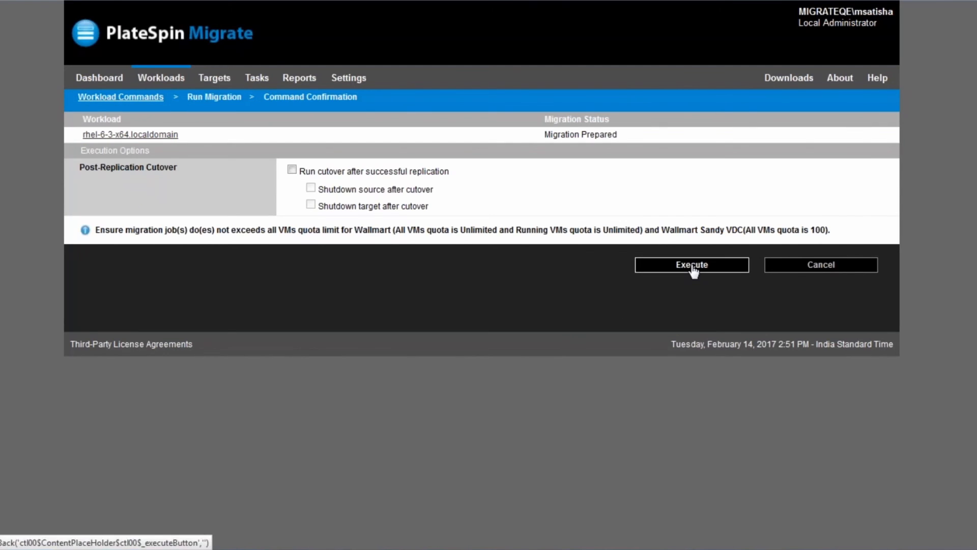
left_click(690, 264)
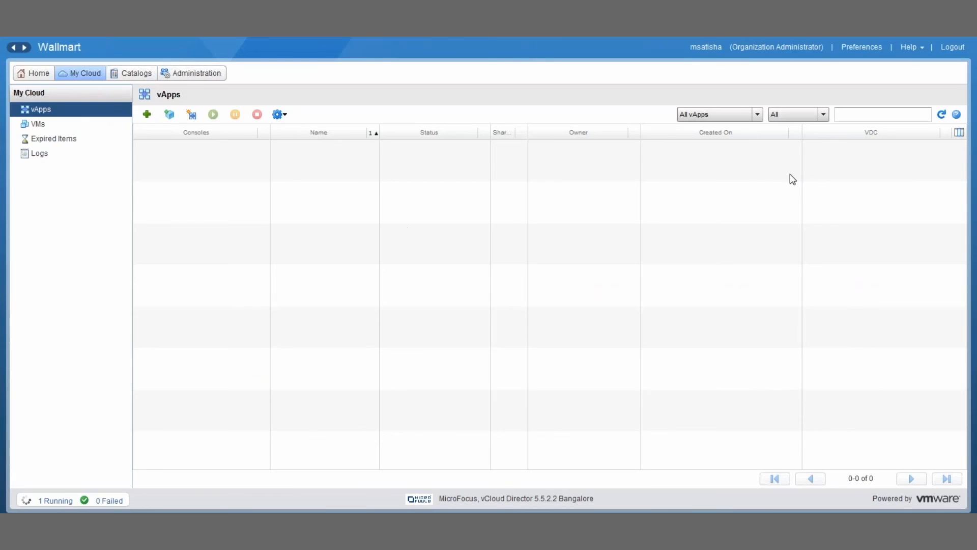
Refresh the vApps list, open the new DemovApp vApp and power it on
left_click(943, 114)
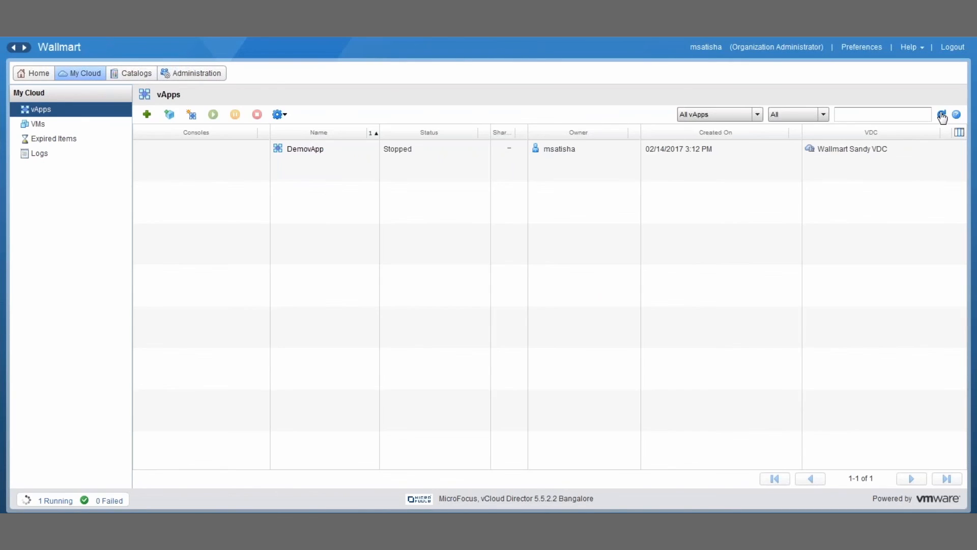
left_click(305, 160)
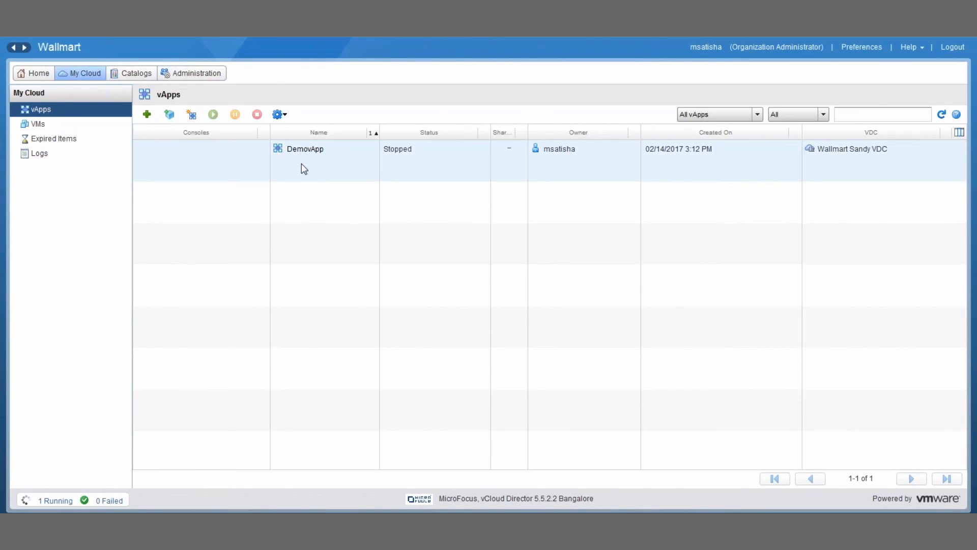
mouse_move(324, 173)
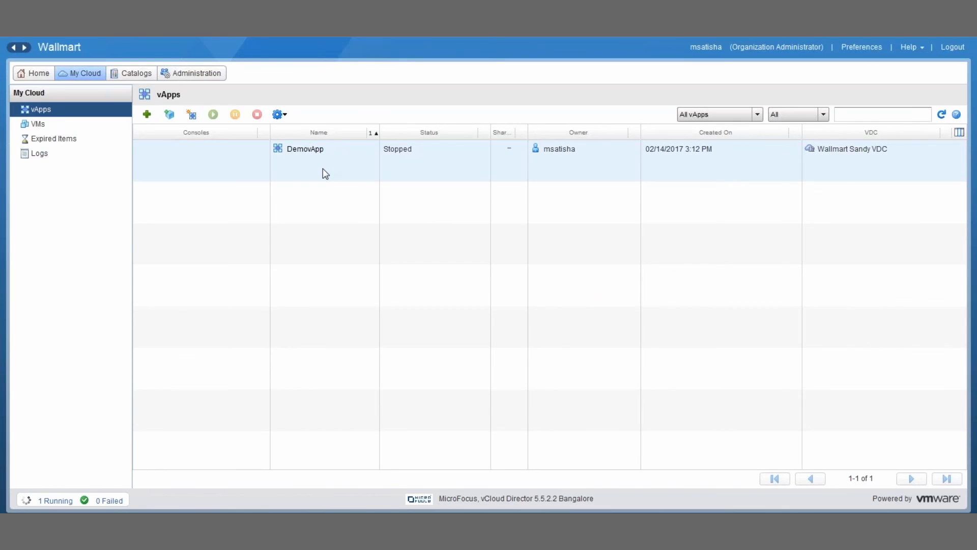
left_click(324, 159)
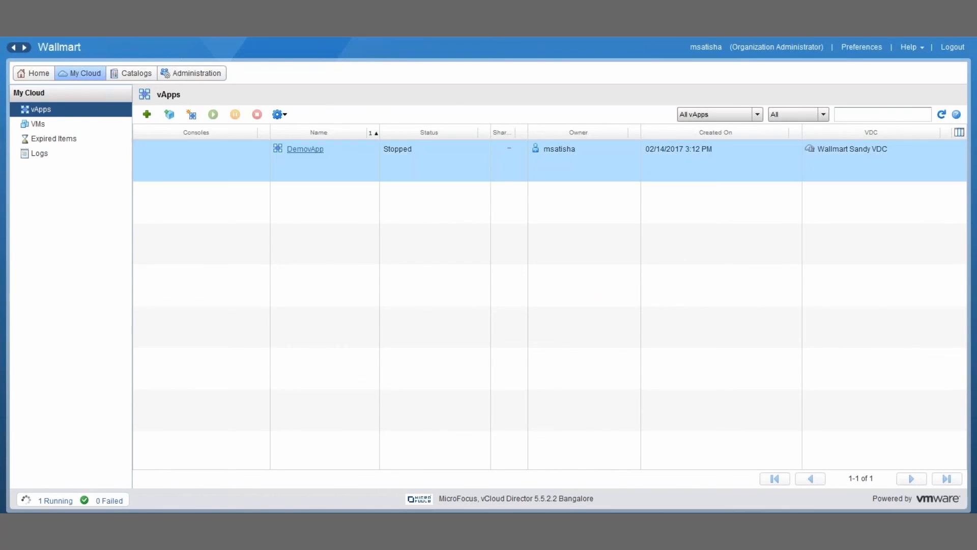
left_click(305, 148)
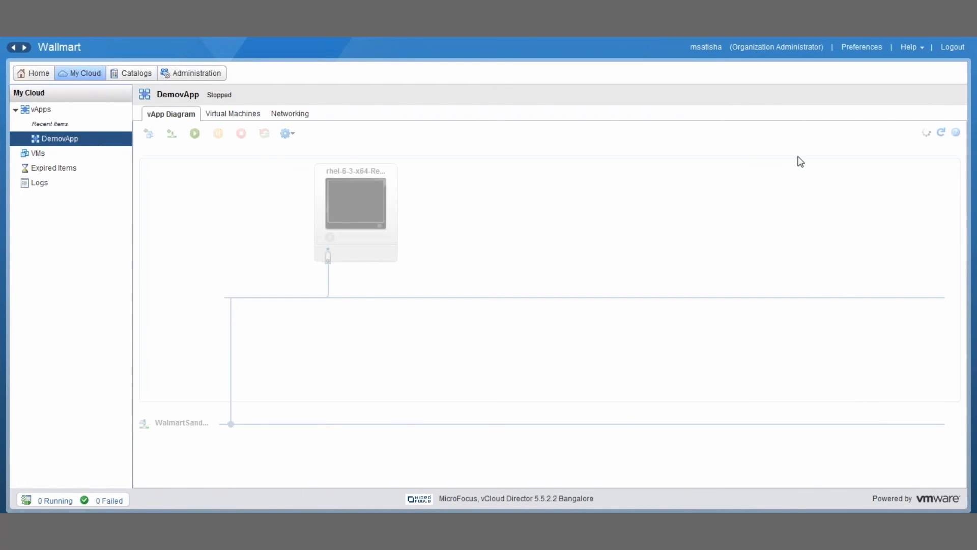
left_click(194, 133)
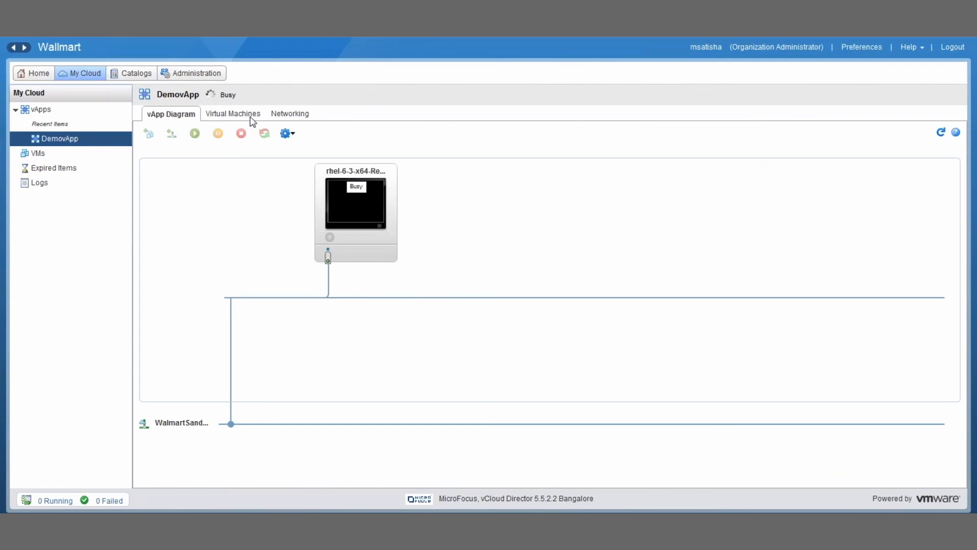
Show DemovApp's virtual machines, then the full VMs list with rhel-6-3-x64 powered on
left_click(233, 113)
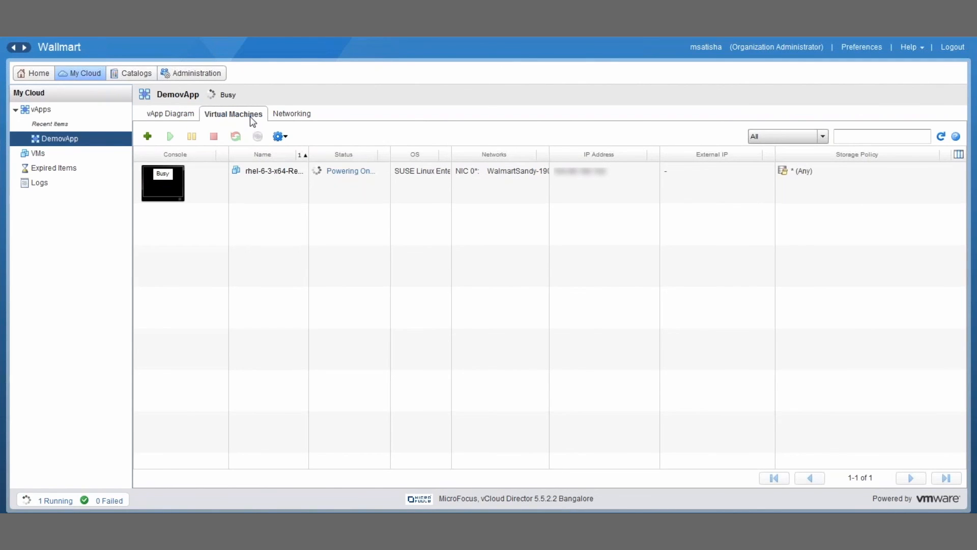
left_click(586, 181)
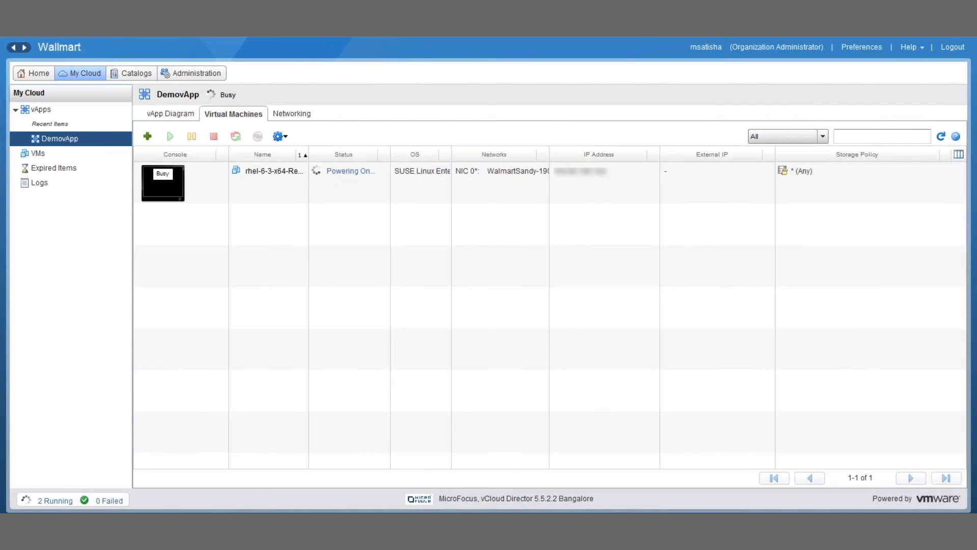
left_click(39, 153)
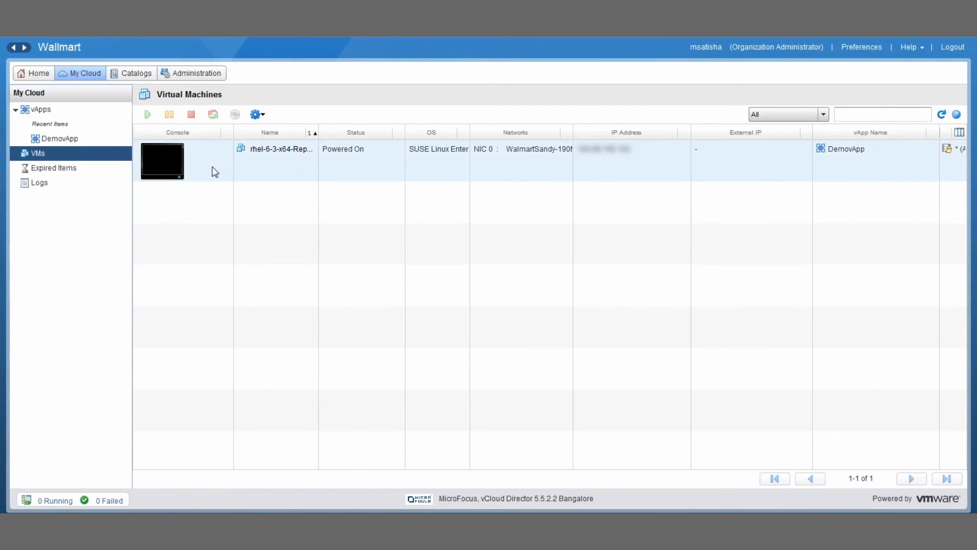
Open rhel-6-3-x64-RepEnv's Hardware properties and inspect Disk 0 (4 GB) and Disk 1 (12293 MB)
right_click(274, 161)
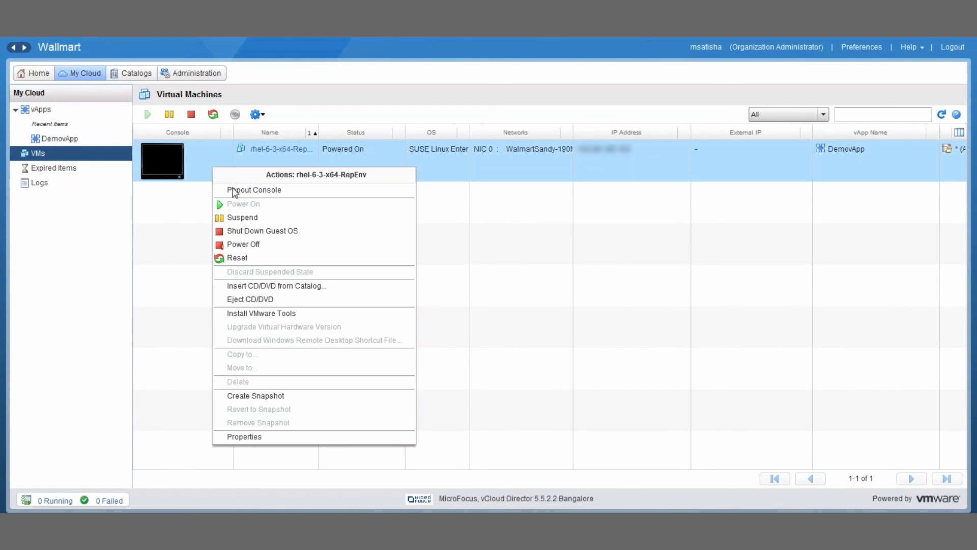
mouse_move(254, 189)
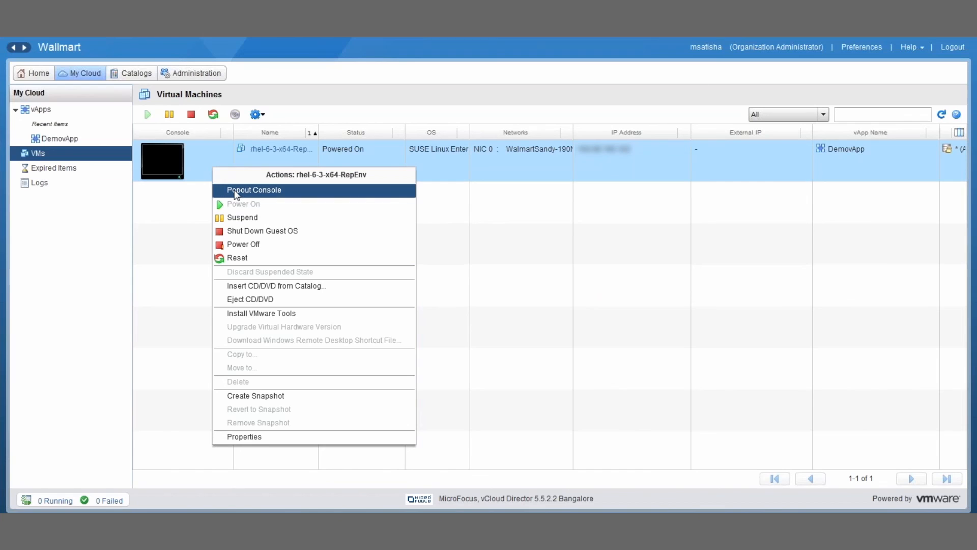
mouse_move(237, 399)
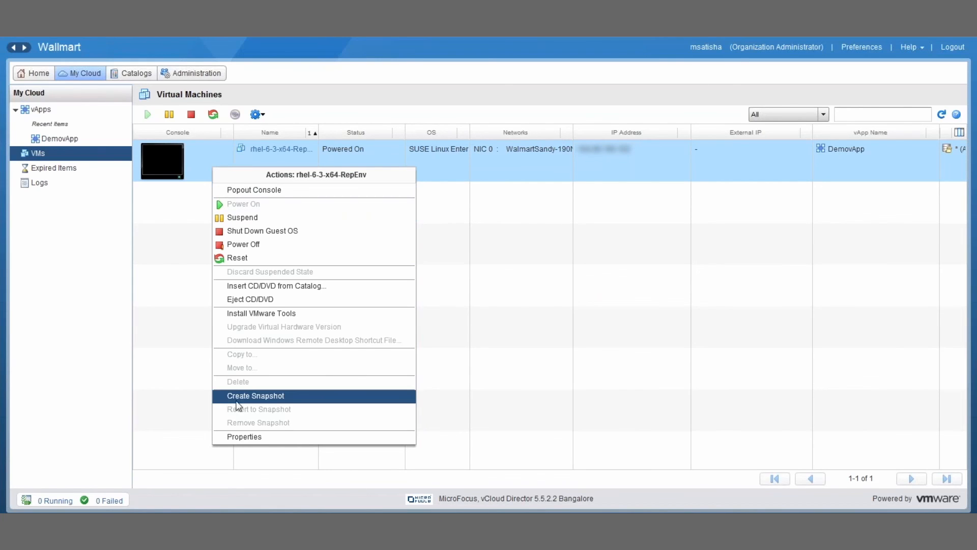
left_click(243, 436)
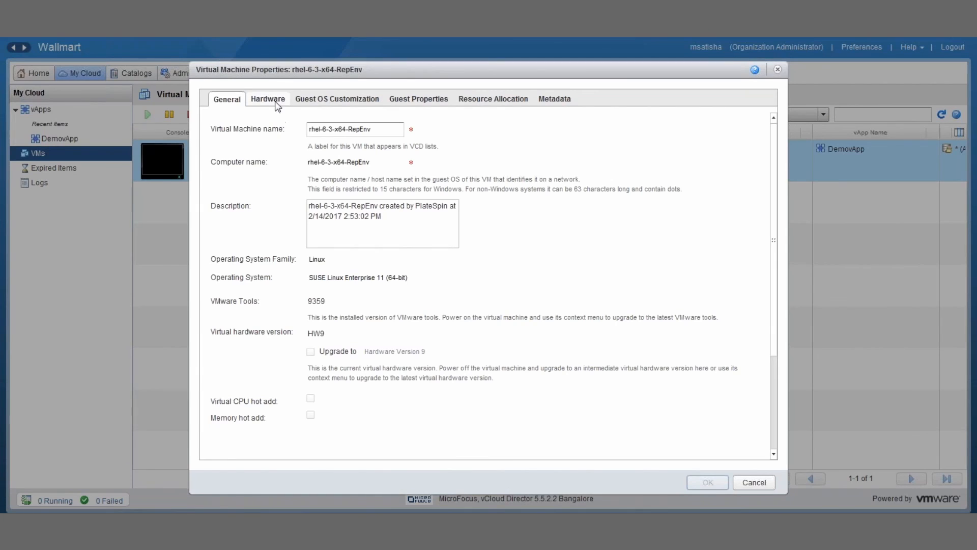
left_click(267, 98)
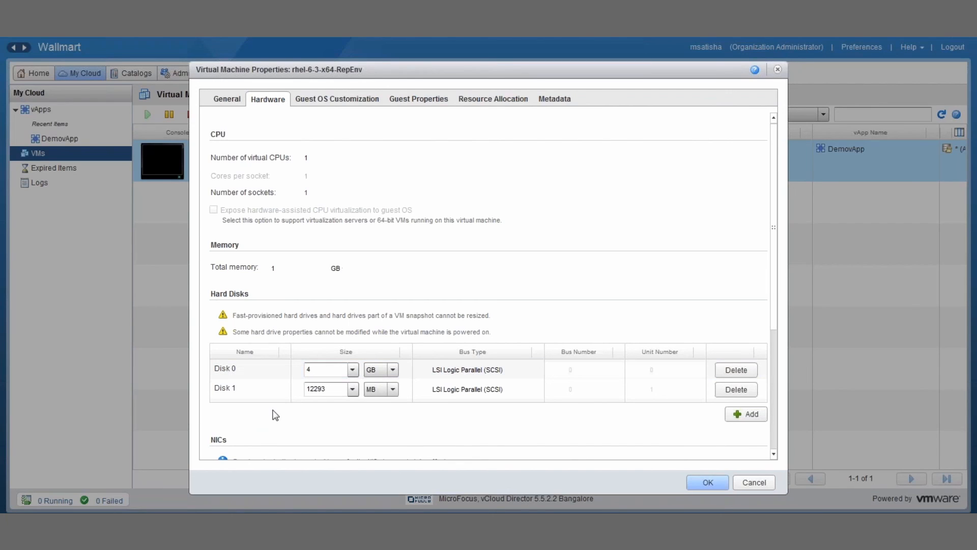
left_click(488, 389)
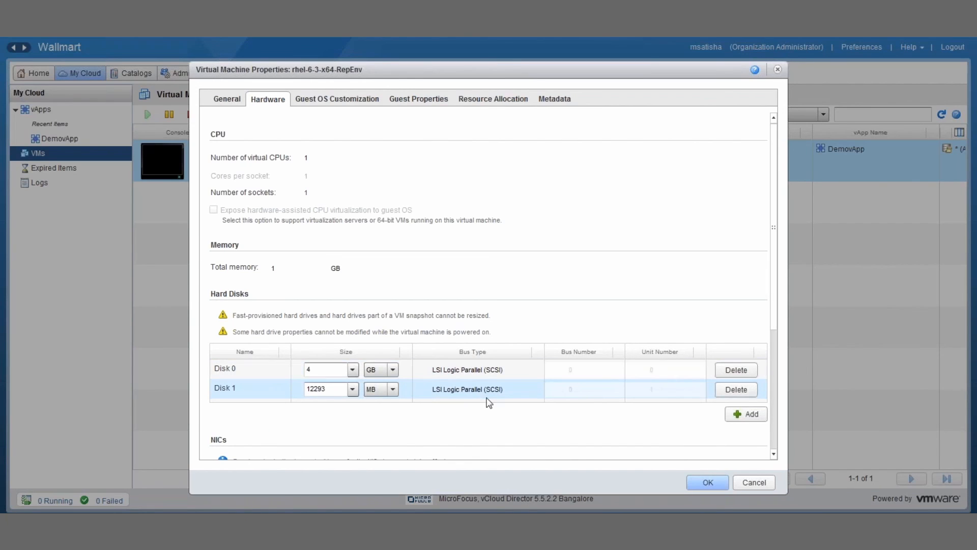
mouse_move(385, 403)
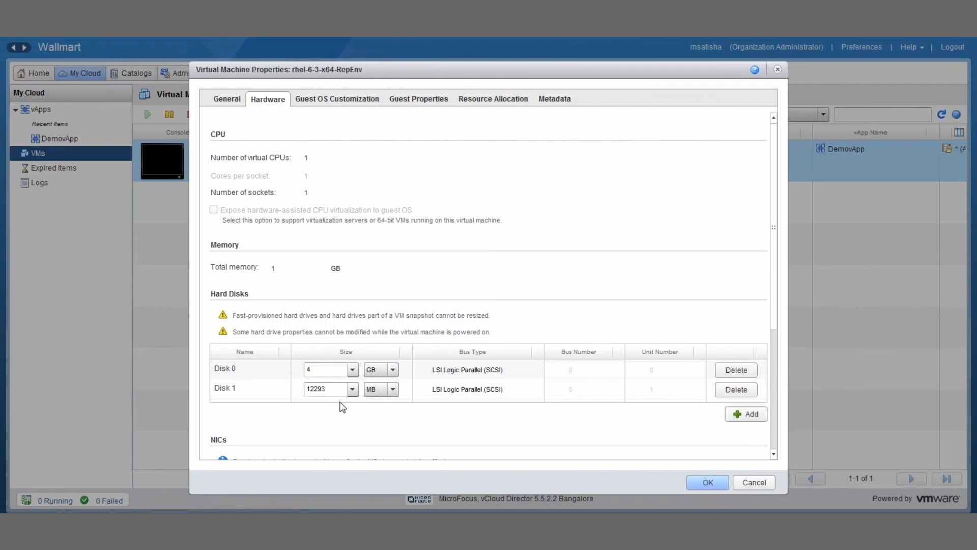
left_click(256, 389)
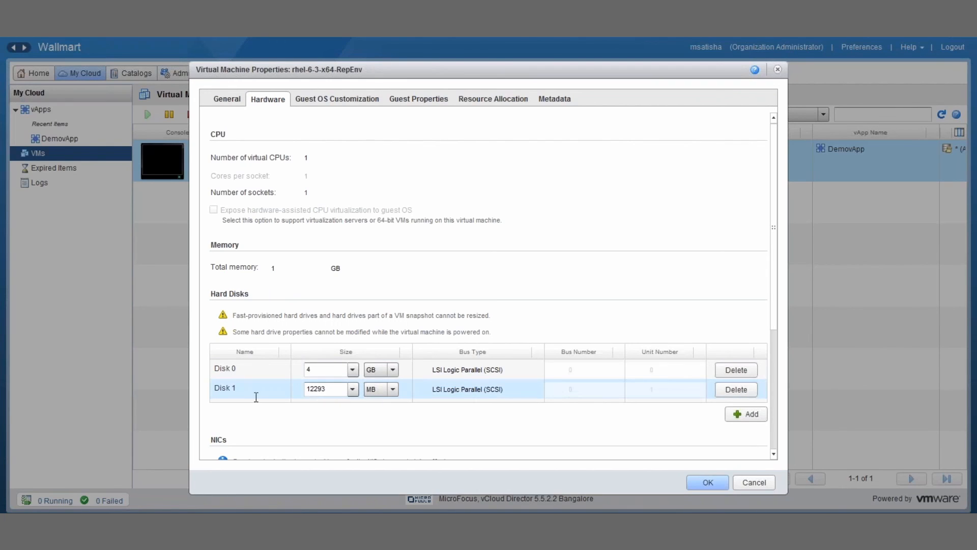
scroll("down", 3)
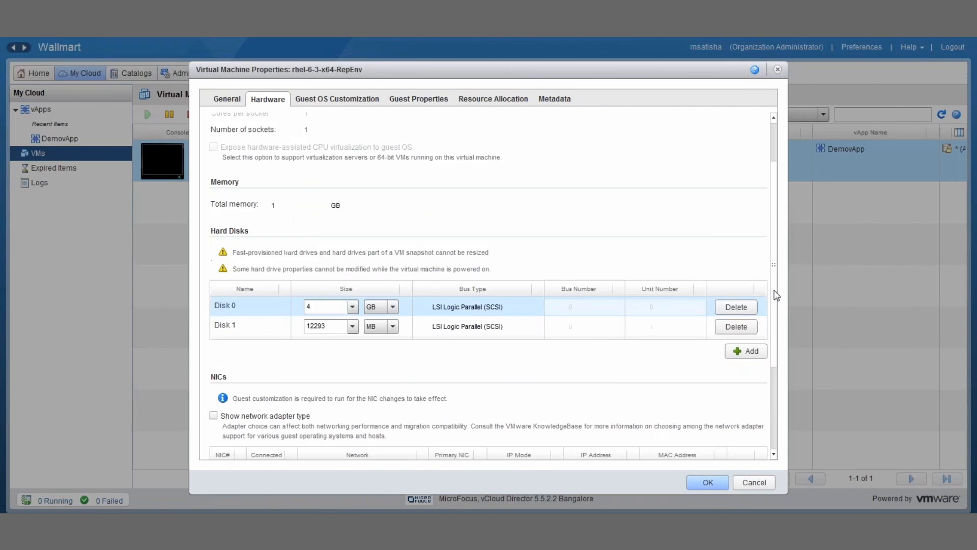